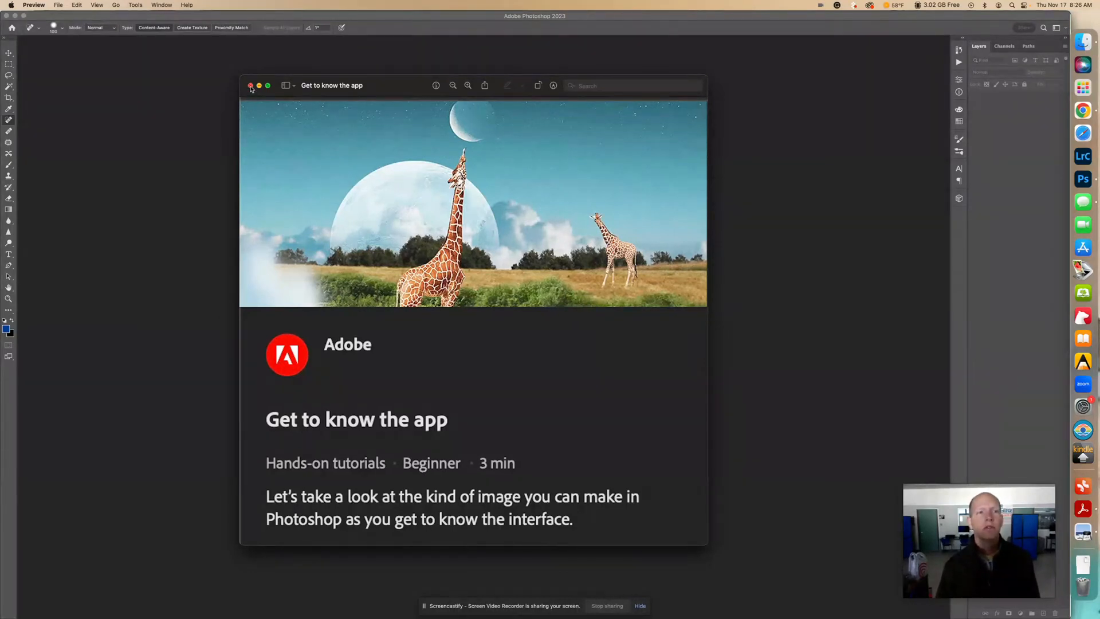
Step: Close the app preview and filter hands-on tutorials to All categories at Beginner level
left_click(250, 85)
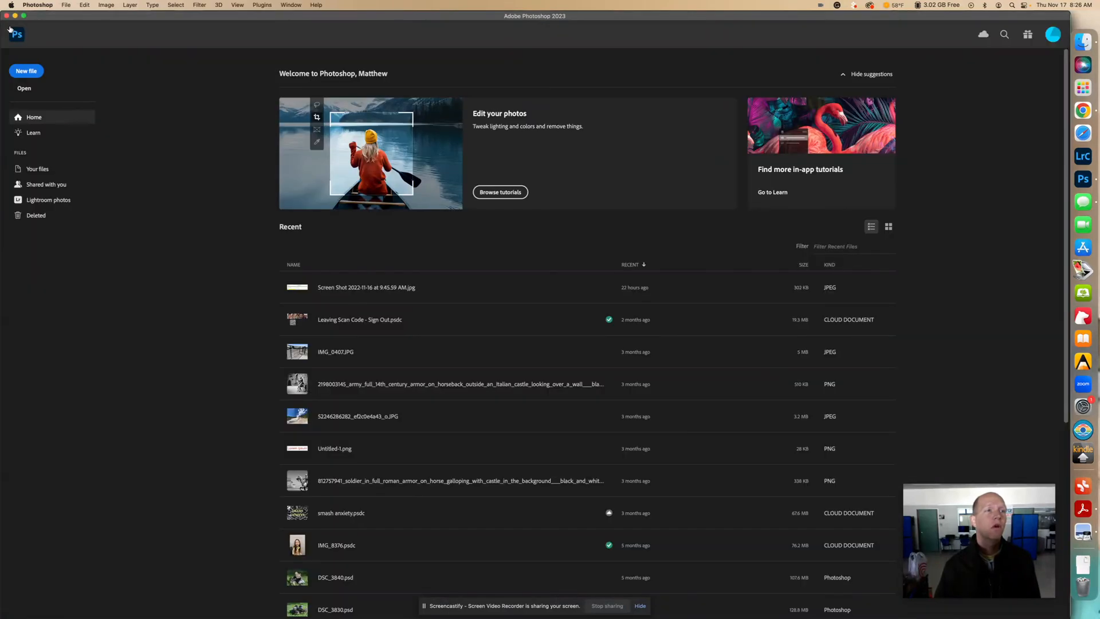
mouse_move(527, 129)
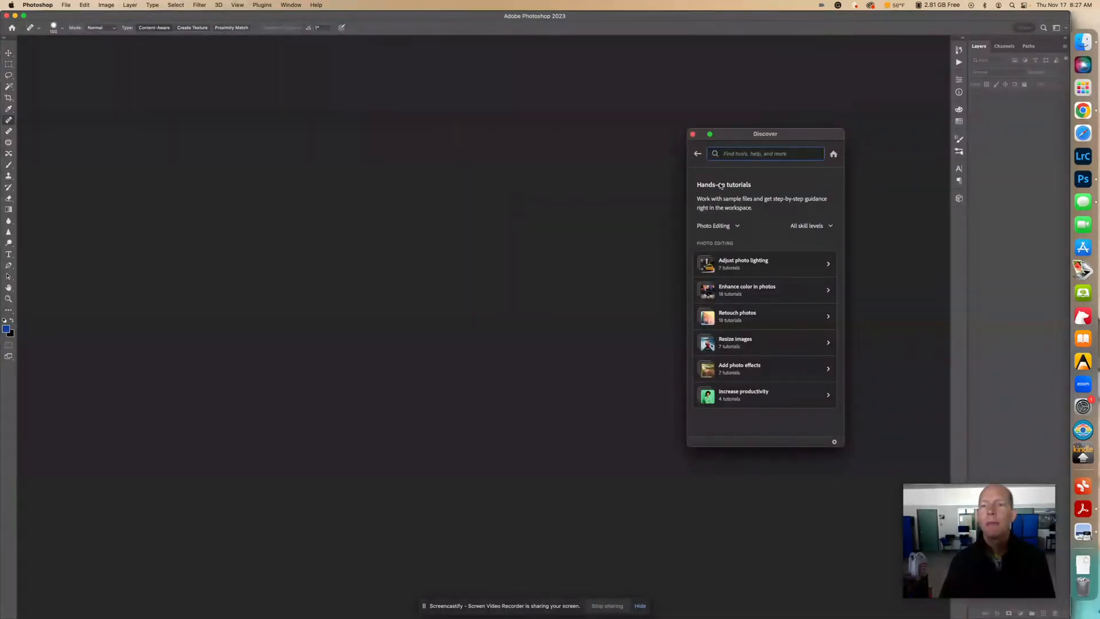
left_click(716, 226)
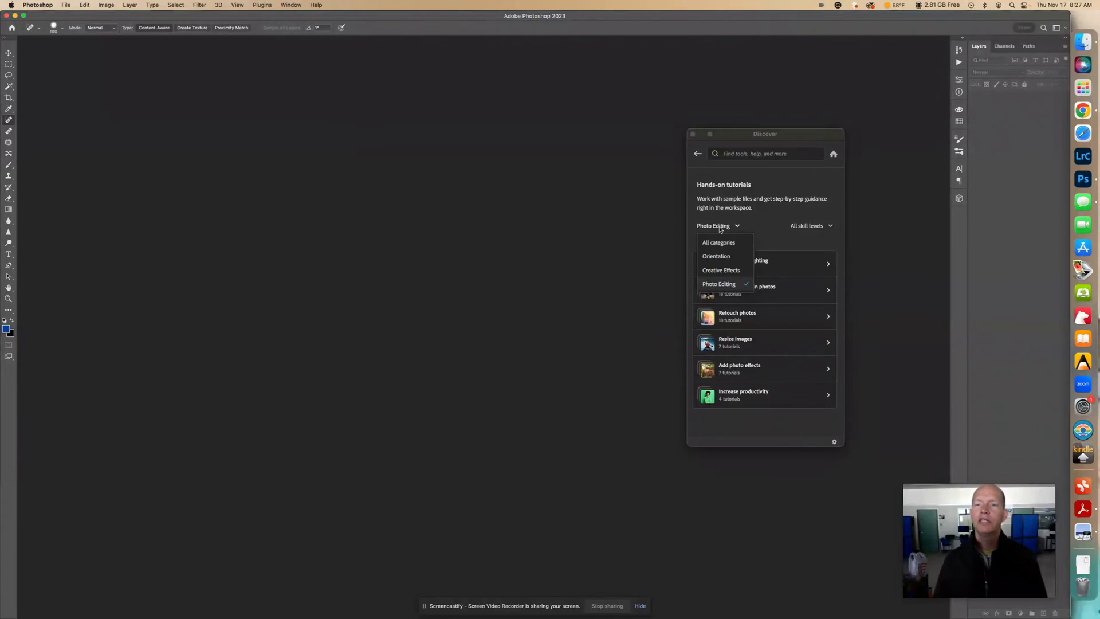
left_click(718, 242)
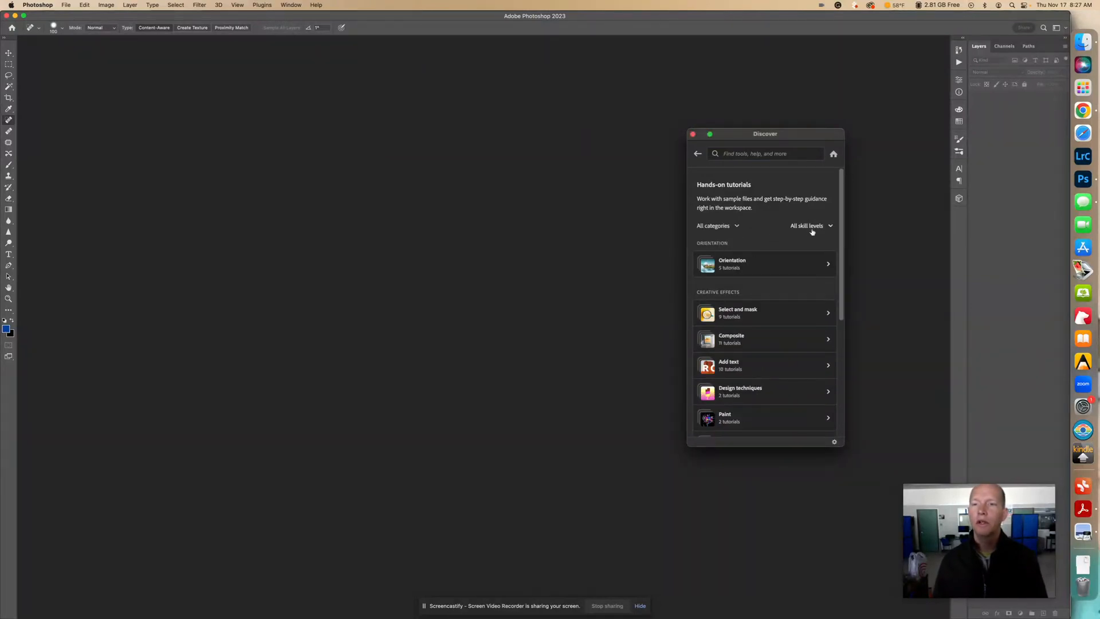
left_click(811, 226)
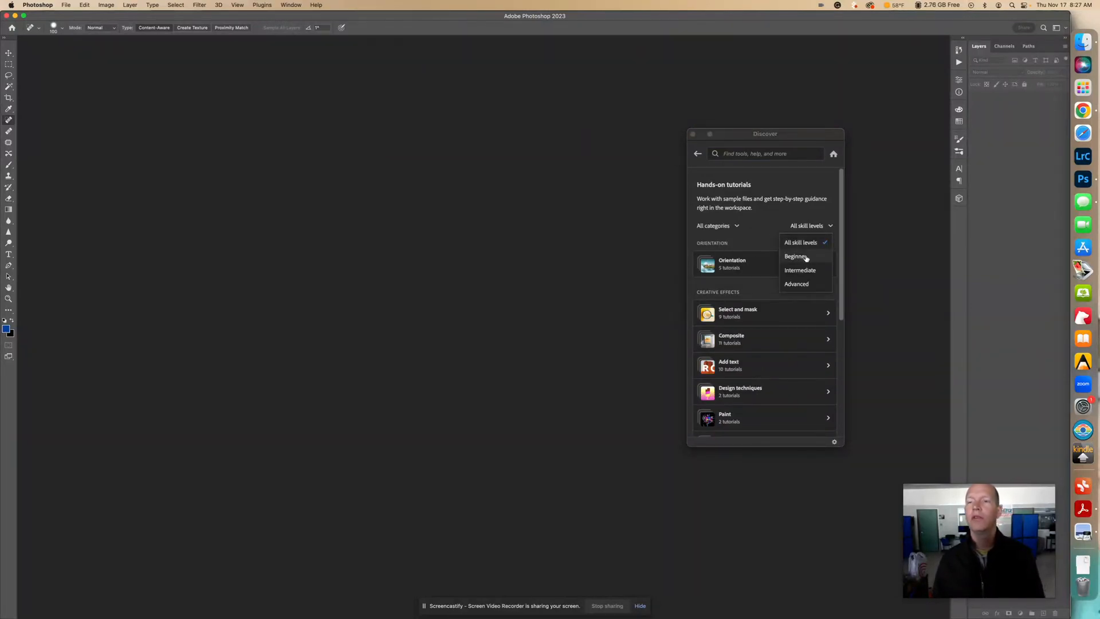
left_click(795, 256)
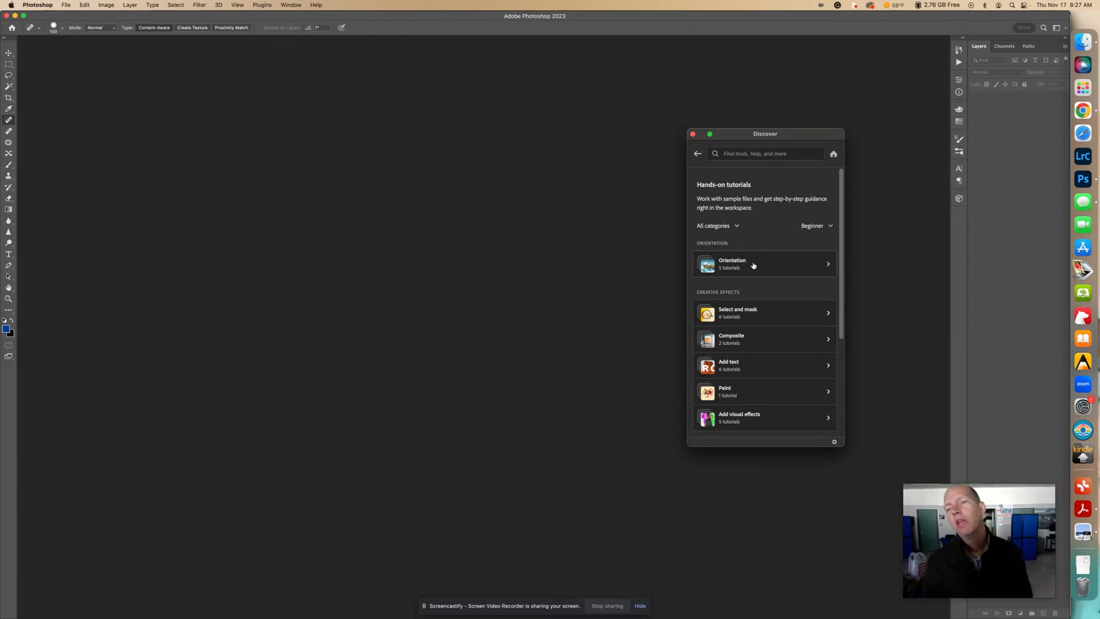
mouse_move(759, 265)
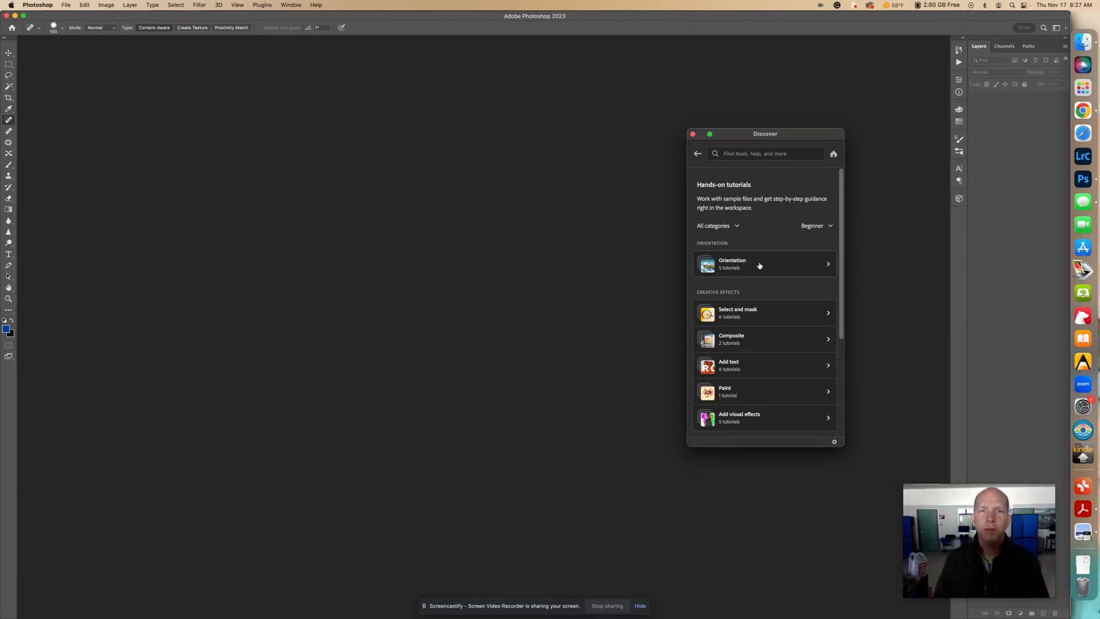
Step: Open Orientation tutorials, choose 'Get to know the app', and start it
left_click(760, 264)
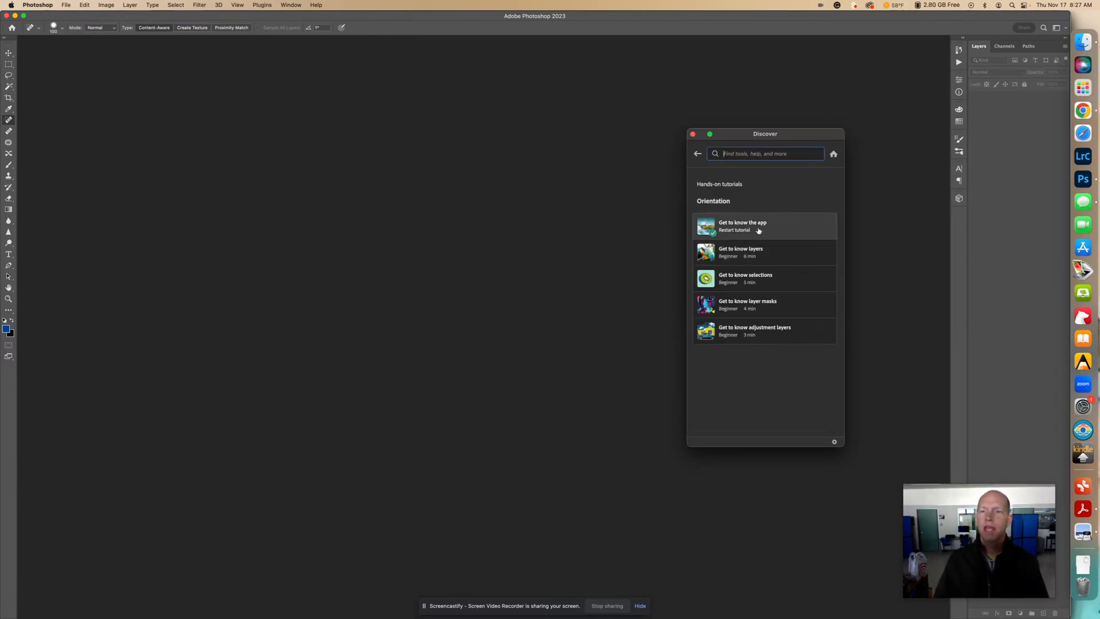
left_click(756, 226)
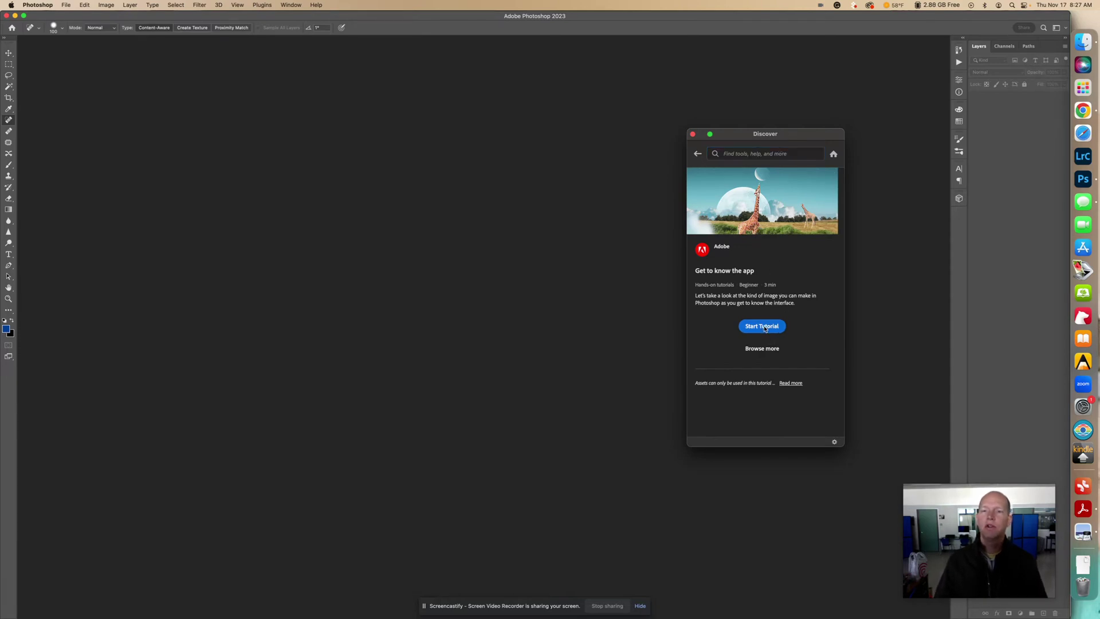
left_click(761, 326)
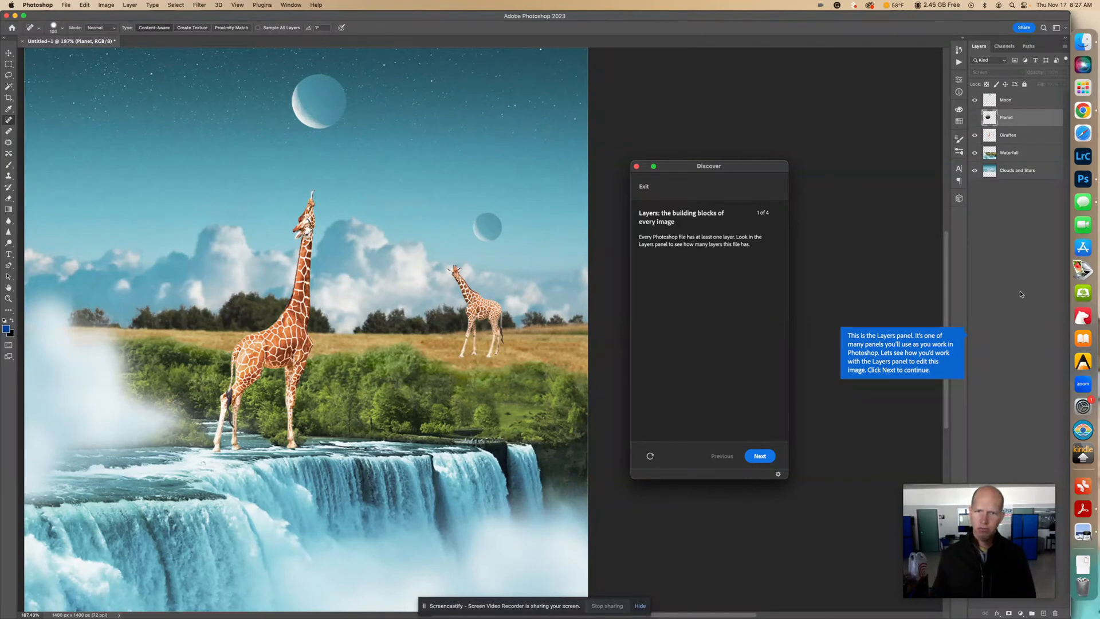
Step: Read the Layers panel callout, then advance with Next
left_click(291, 5)
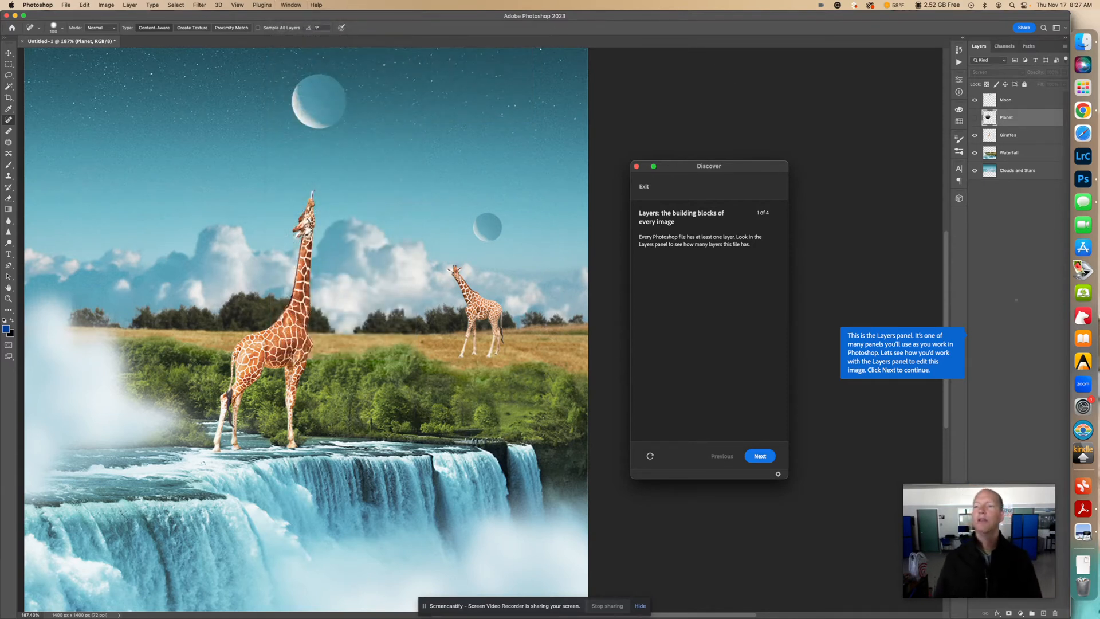
mouse_move(999, 262)
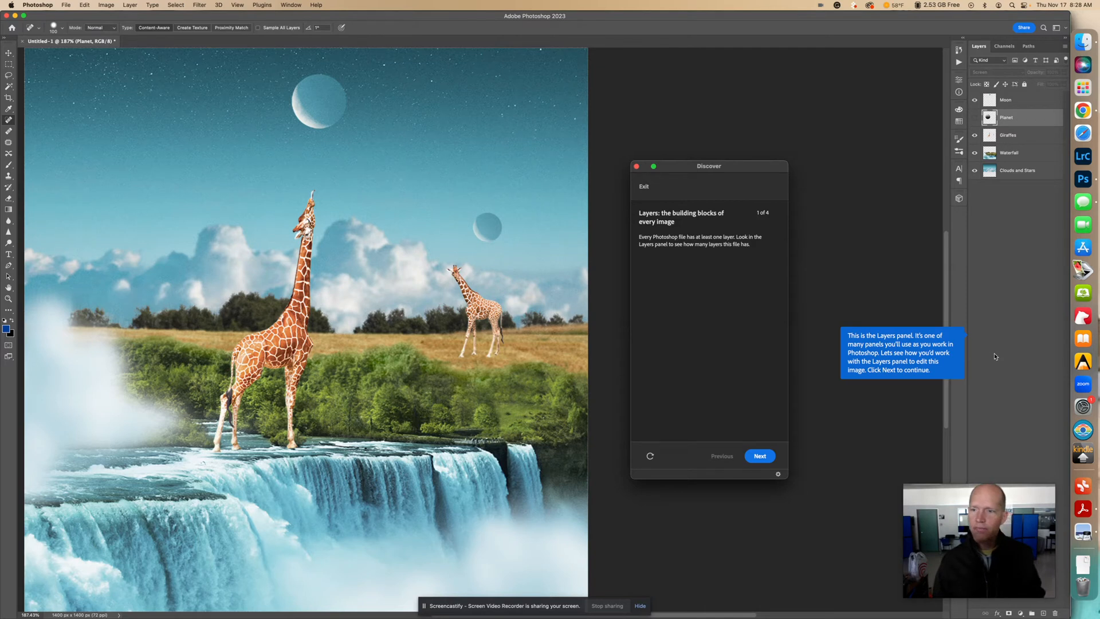
left_click(760, 456)
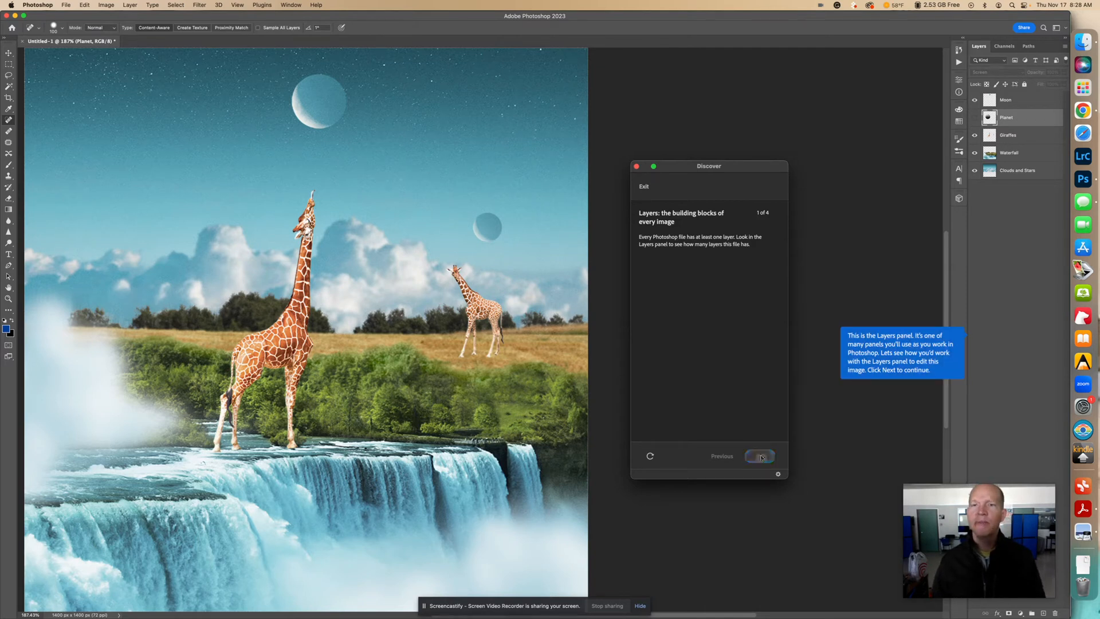
Step: Turn on the Planet layer's visibility box in the Layers panel
left_click(759, 456)
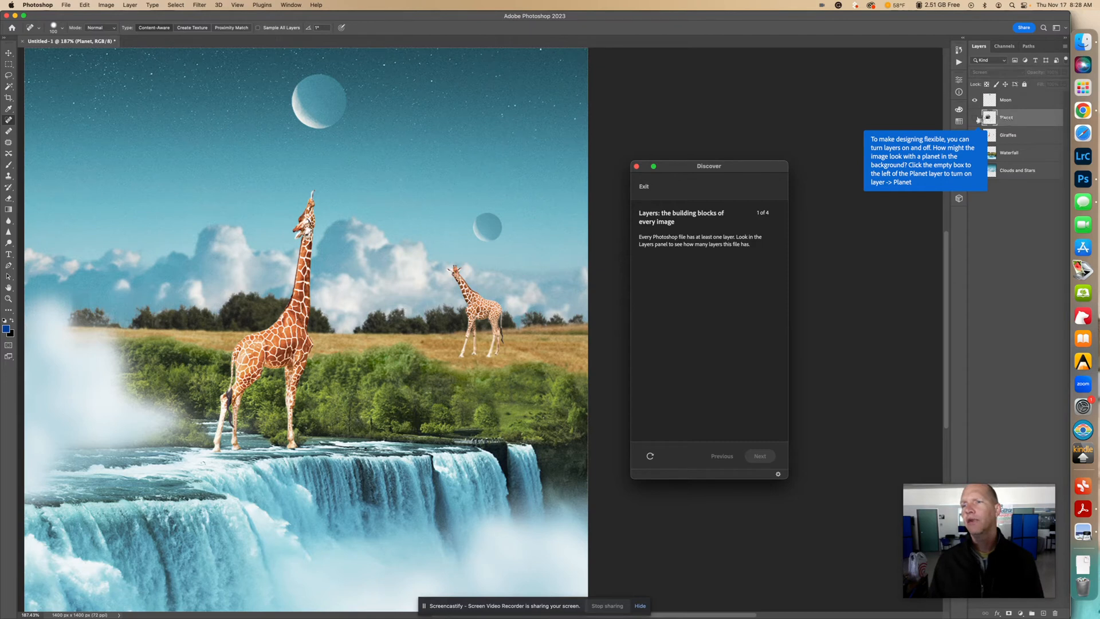
left_click(974, 118)
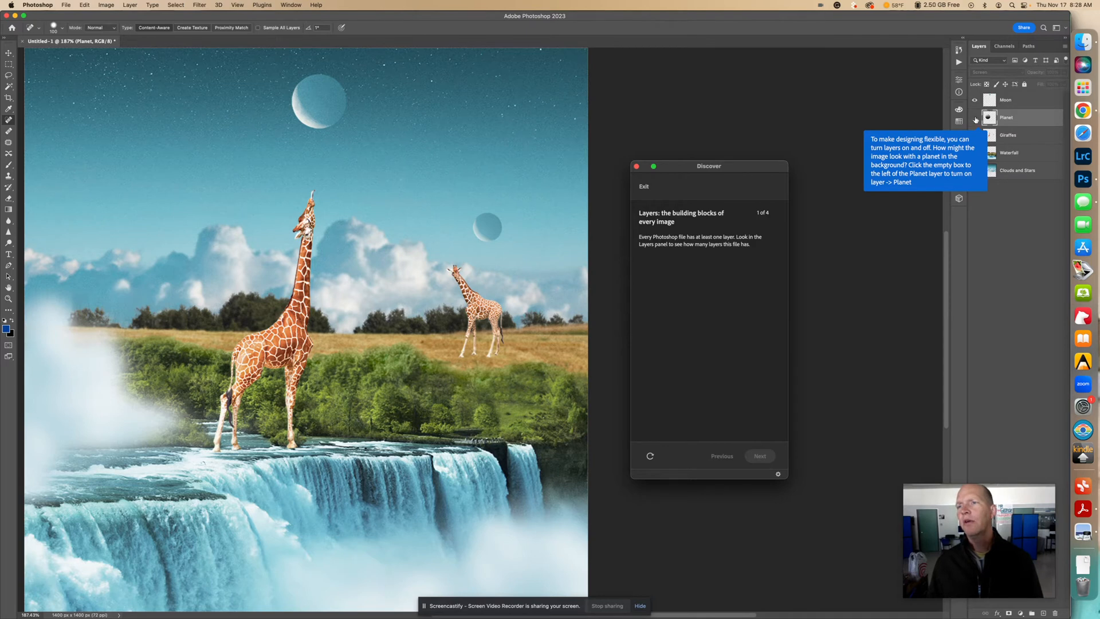
mouse_move(975, 118)
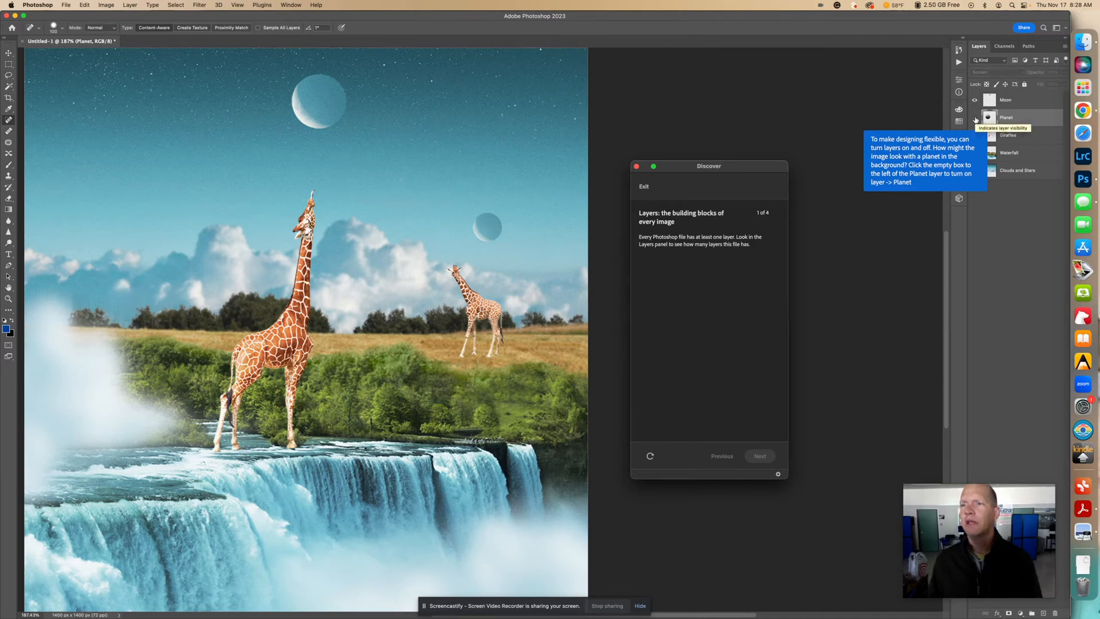
left_click(975, 117)
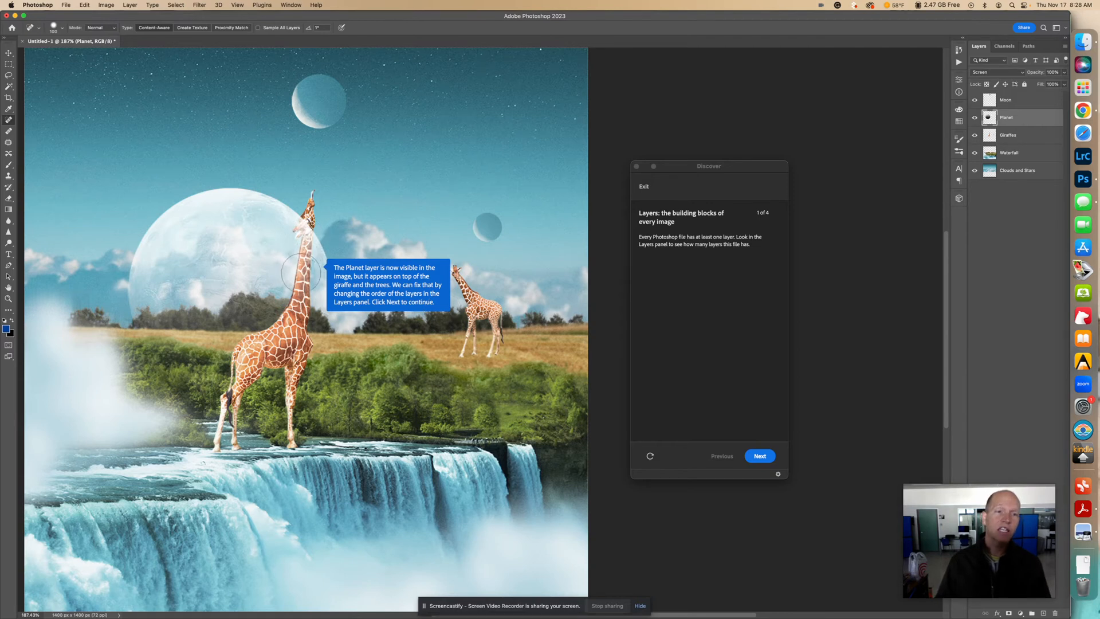
mouse_move(302, 243)
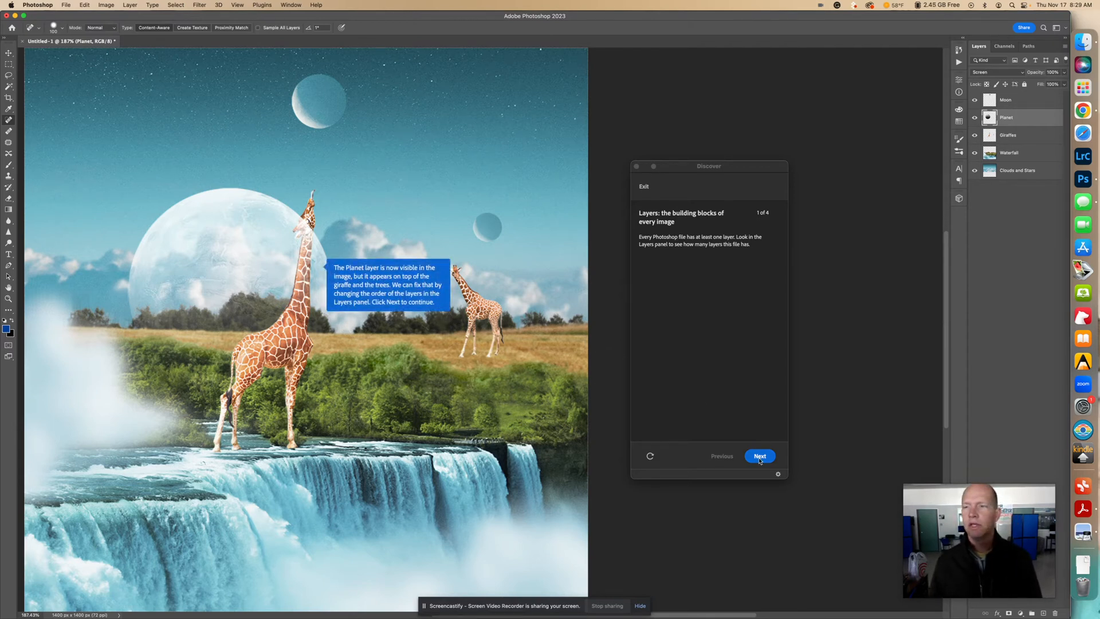
Step: Continue to the reordering step and drag the Planet layer below Waterfall
left_click(759, 456)
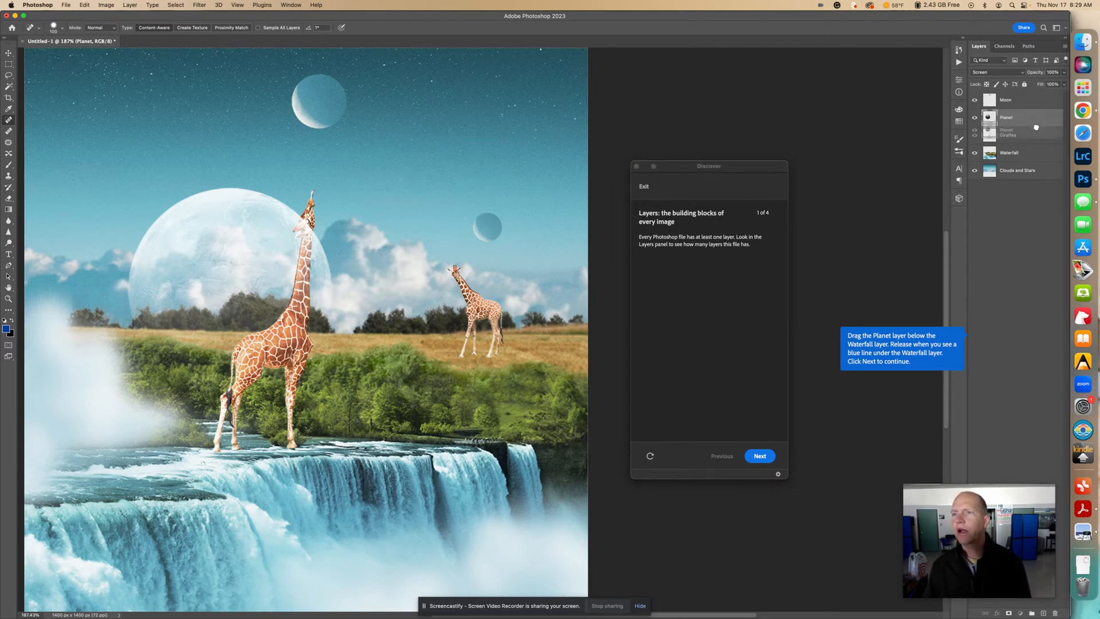
left_click_drag(1006, 122, 1006, 153)
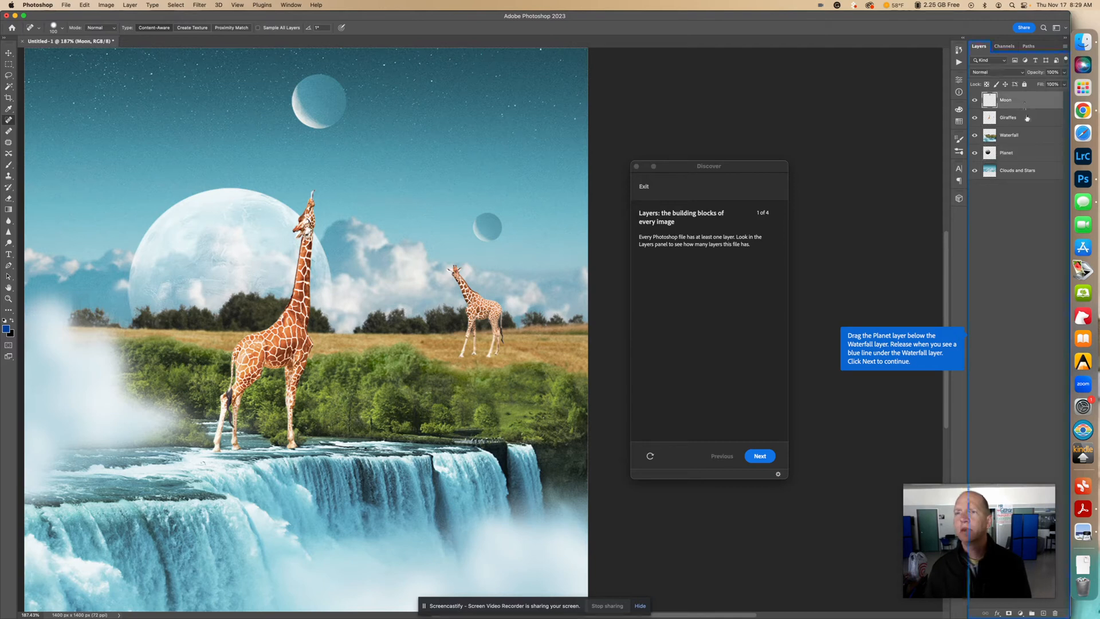
left_click(1007, 117)
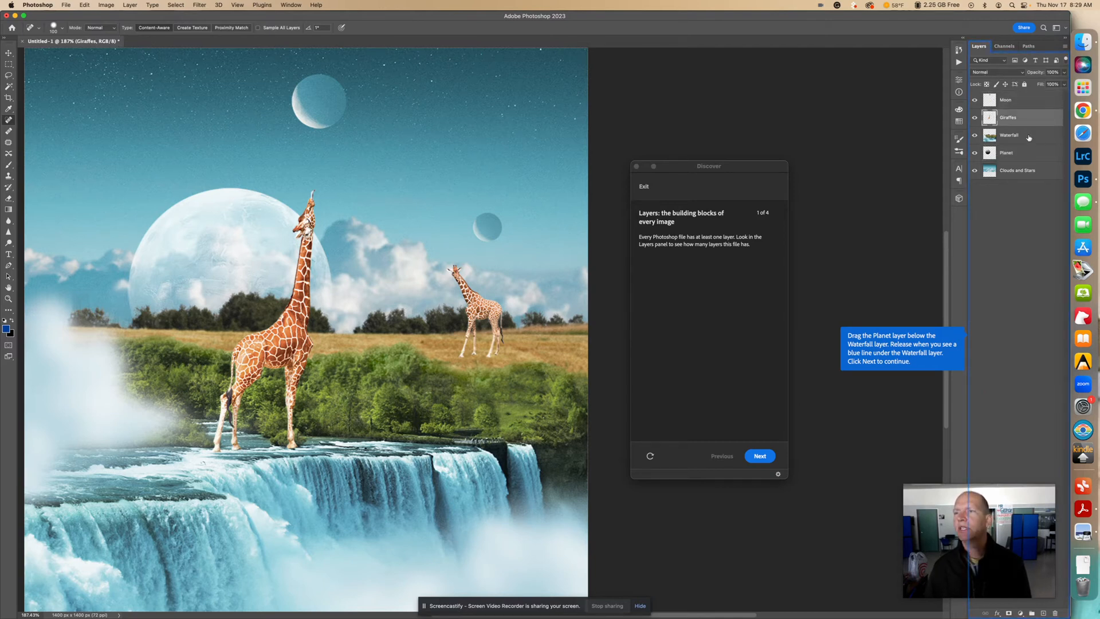
left_click(1022, 135)
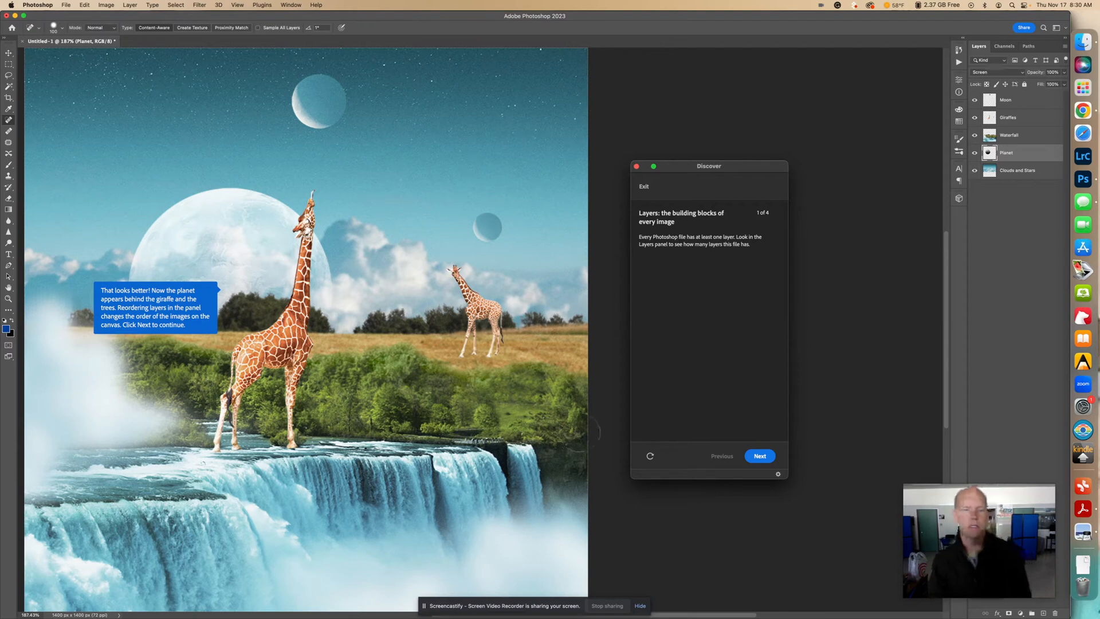
mouse_move(763, 459)
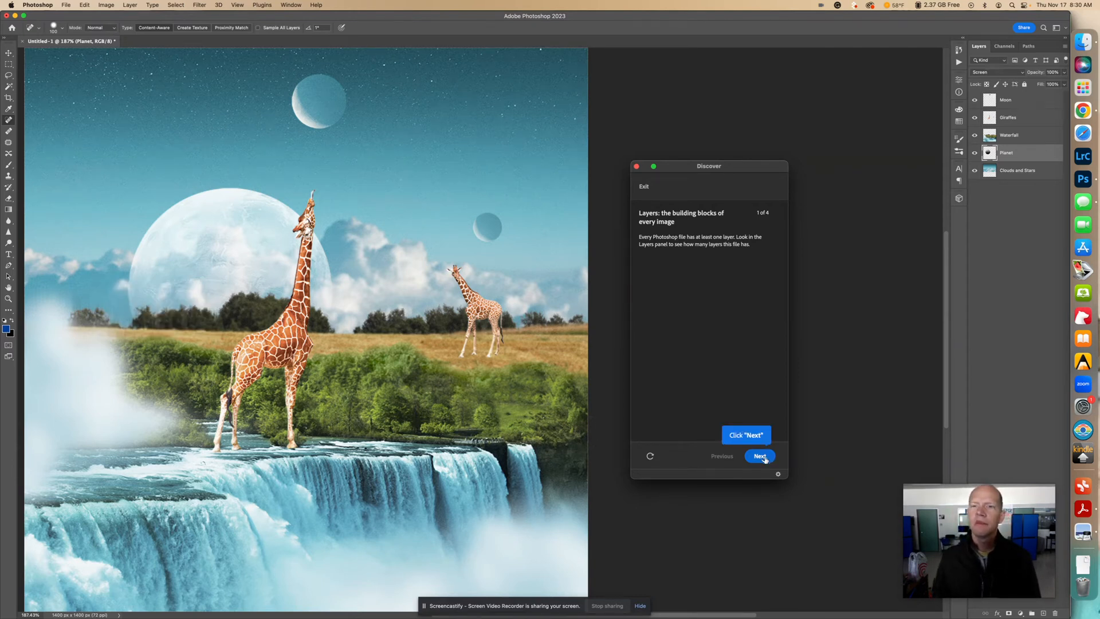
mouse_move(752, 402)
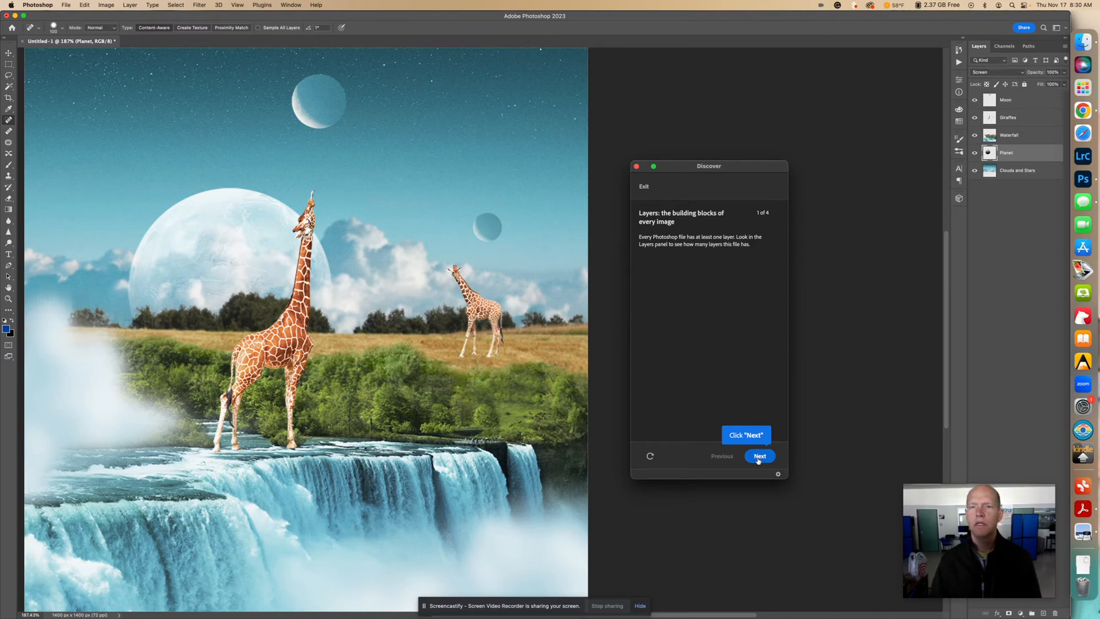
mouse_move(676, 252)
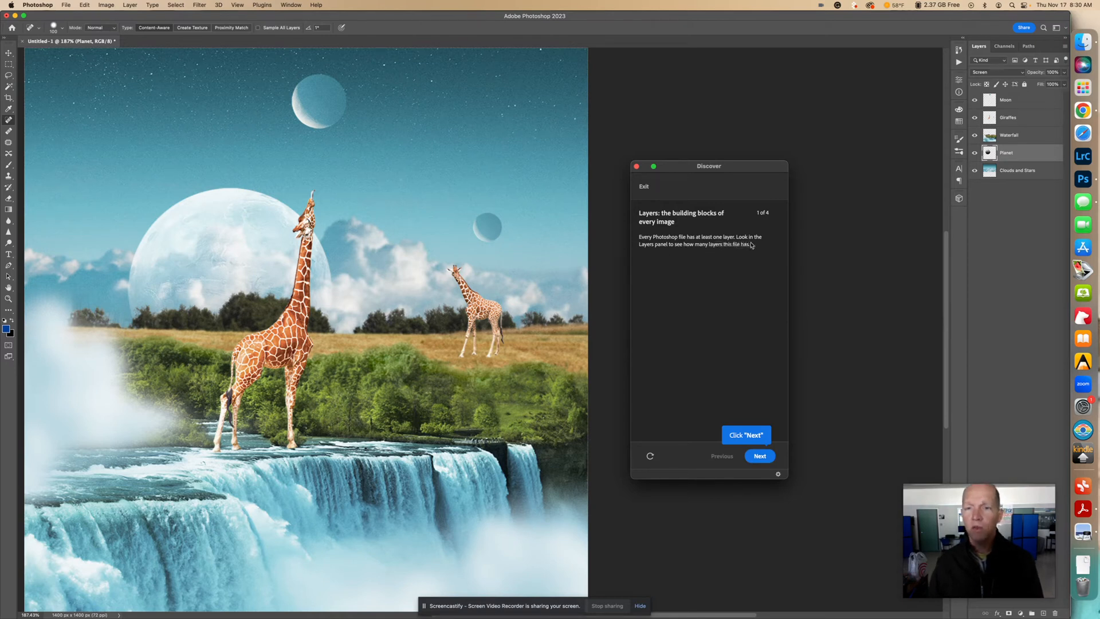
mouse_move(746, 252)
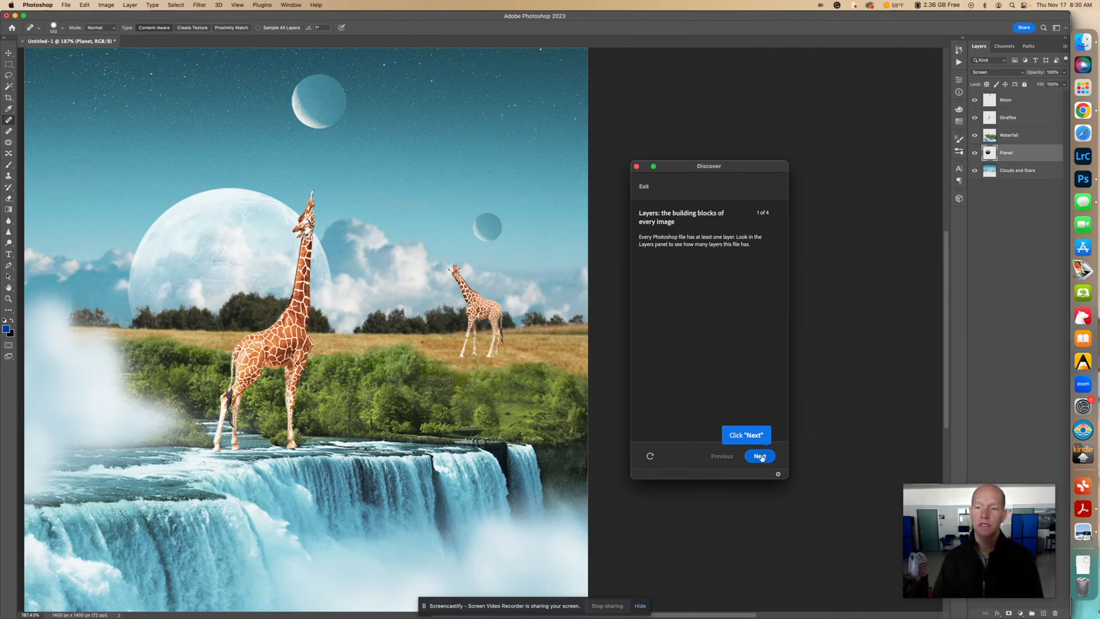
Step: Advance from step 1 (Layers) to step 2 (The Toolbar)
left_click(760, 456)
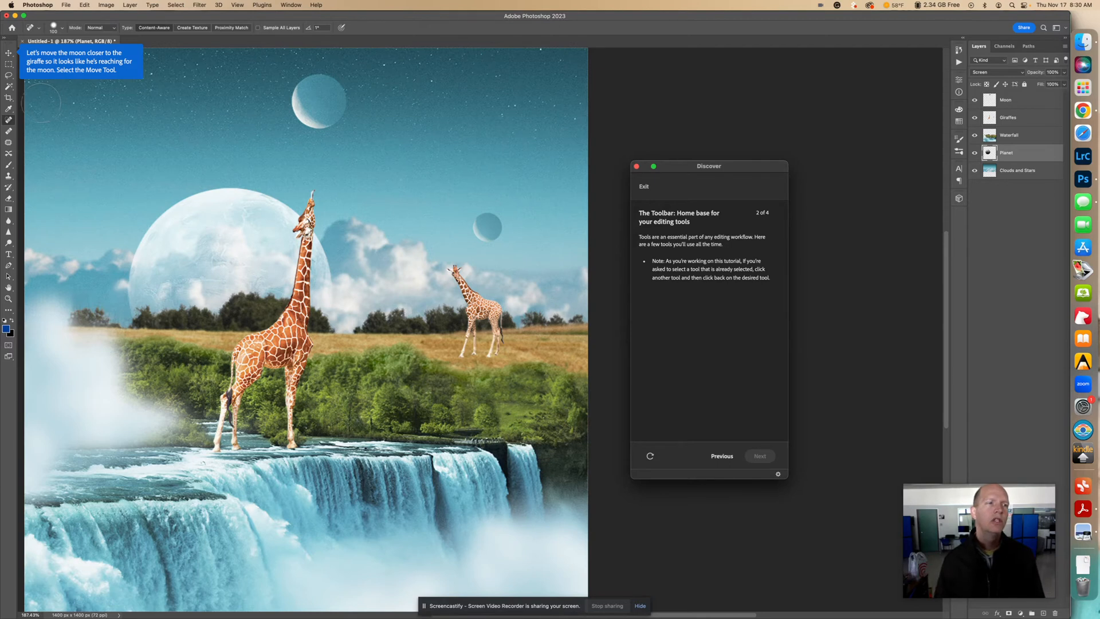
Step: Activate the Move tool and select the Moon layer
left_click(7, 55)
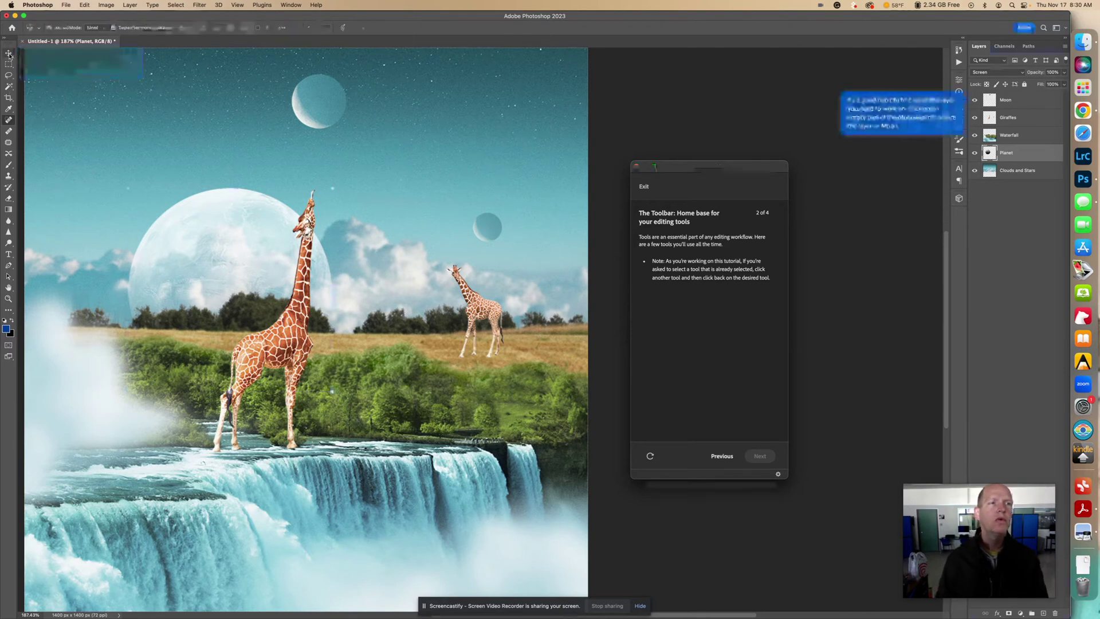
left_click(8, 53)
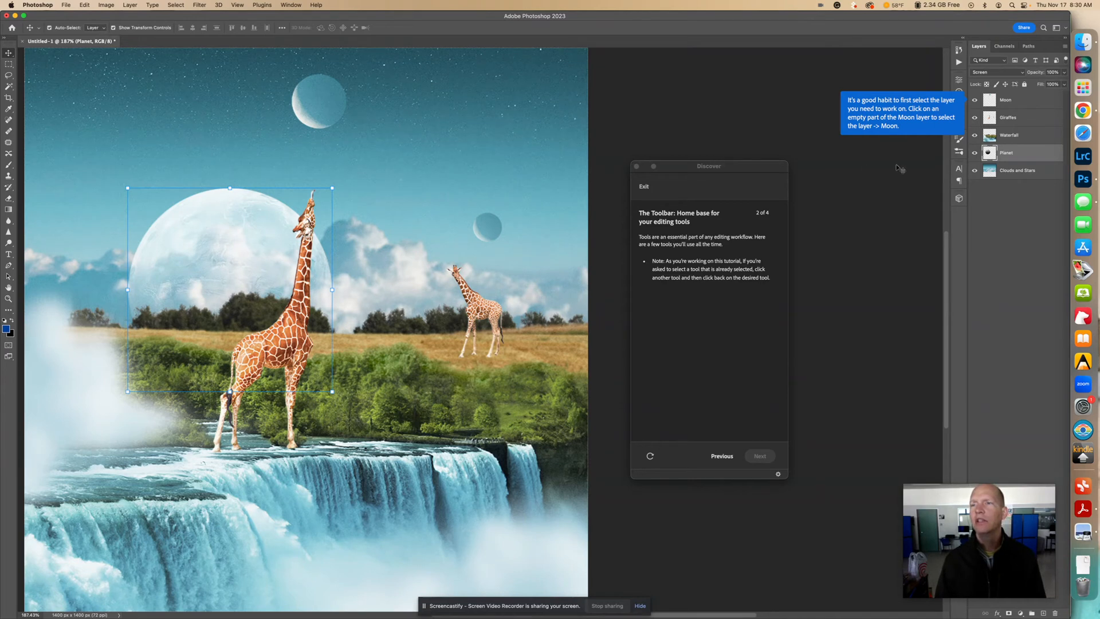
mouse_move(920, 150)
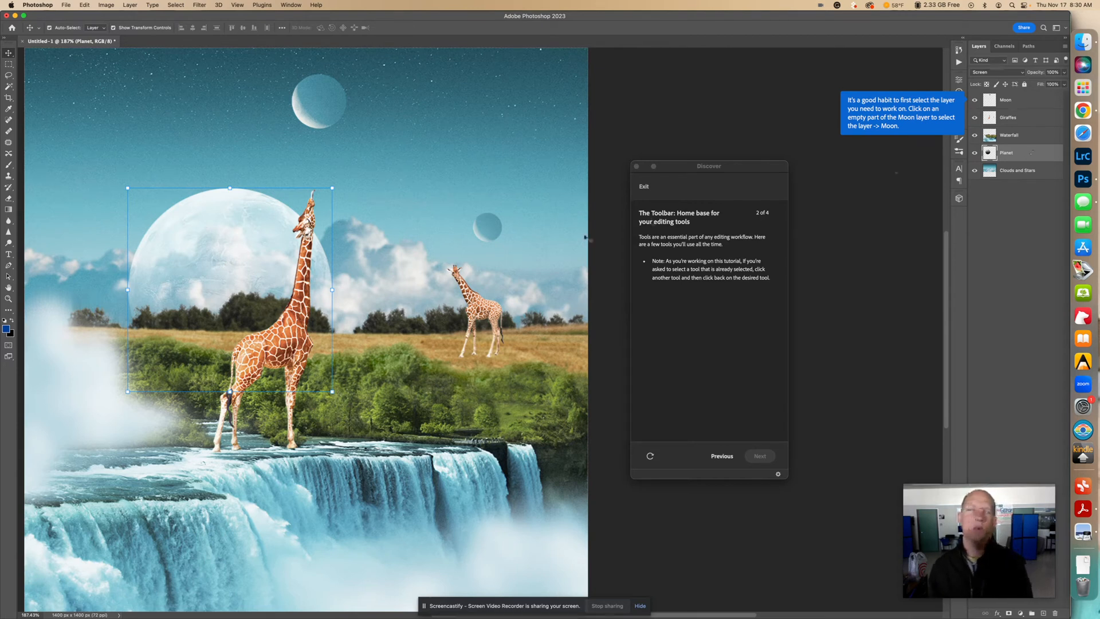
mouse_move(280, 214)
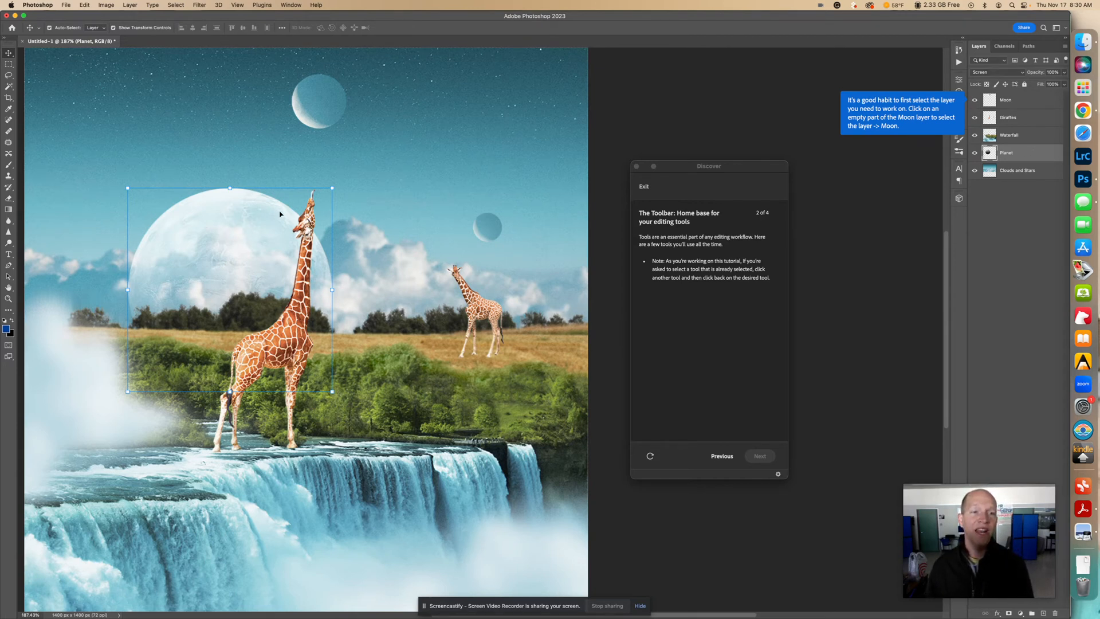
mouse_move(912, 192)
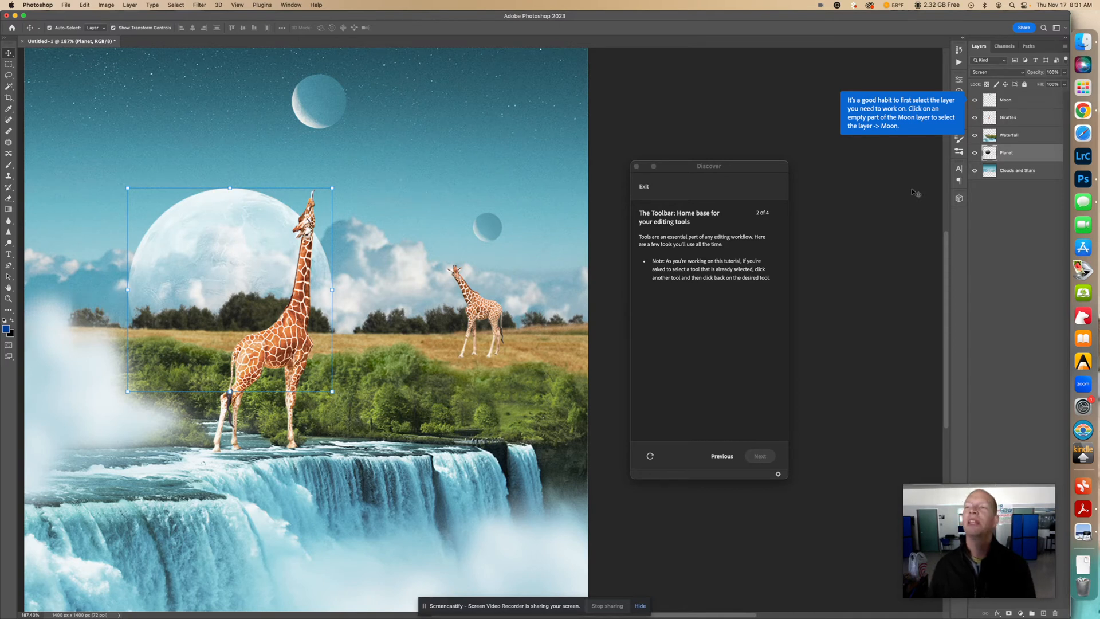
mouse_move(326, 101)
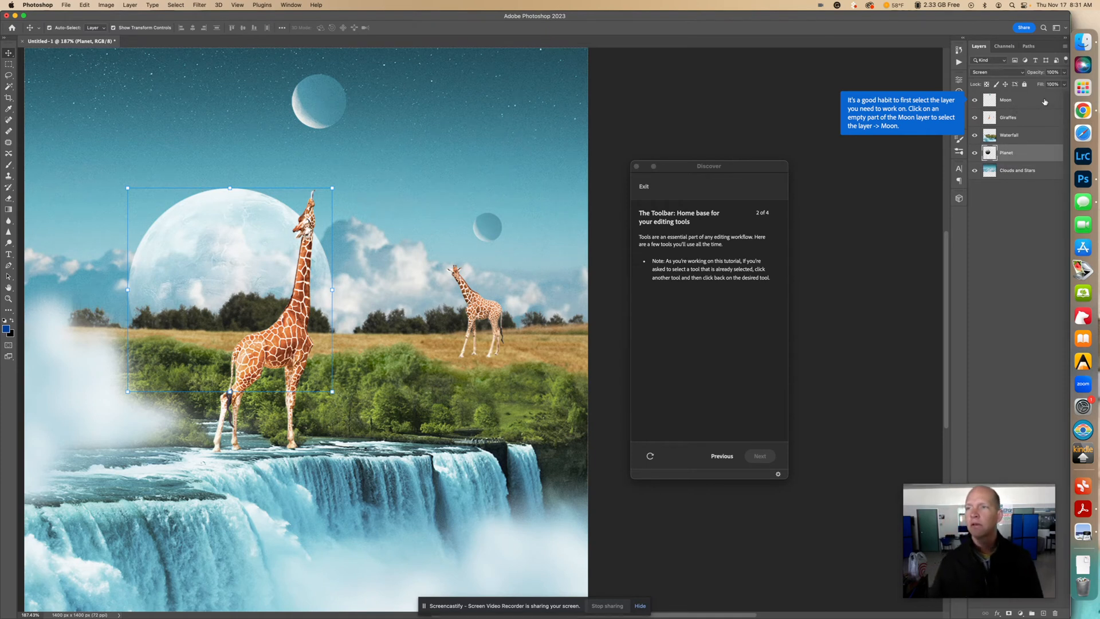
left_click(1022, 100)
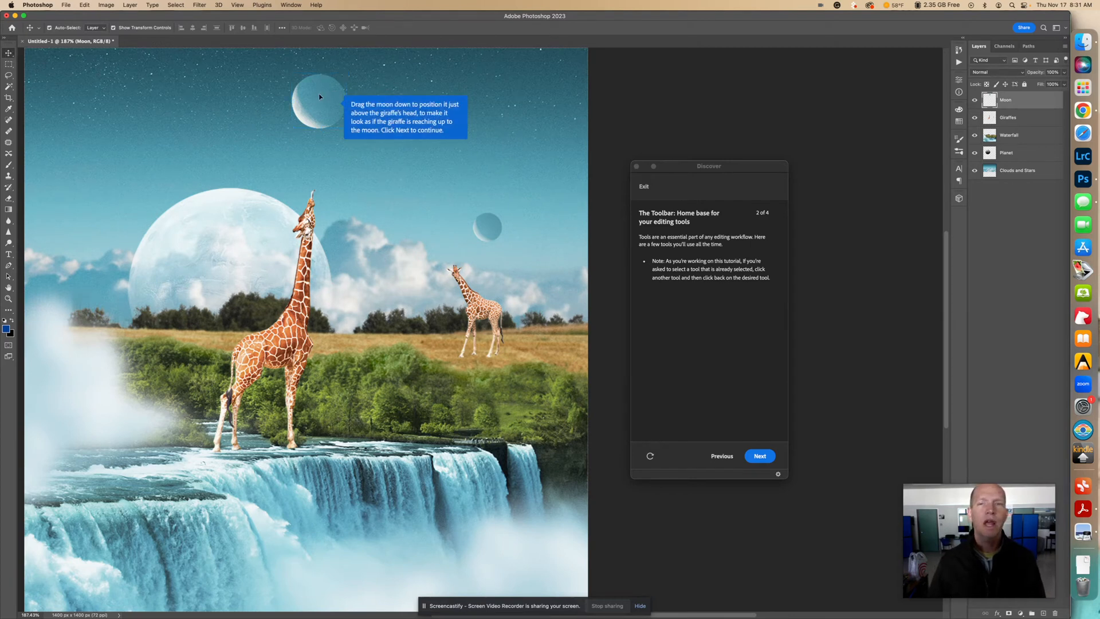
Step: Drag the small moon downward until it rests just above the giraffe's head
left_click_drag(319, 97, 319, 120)
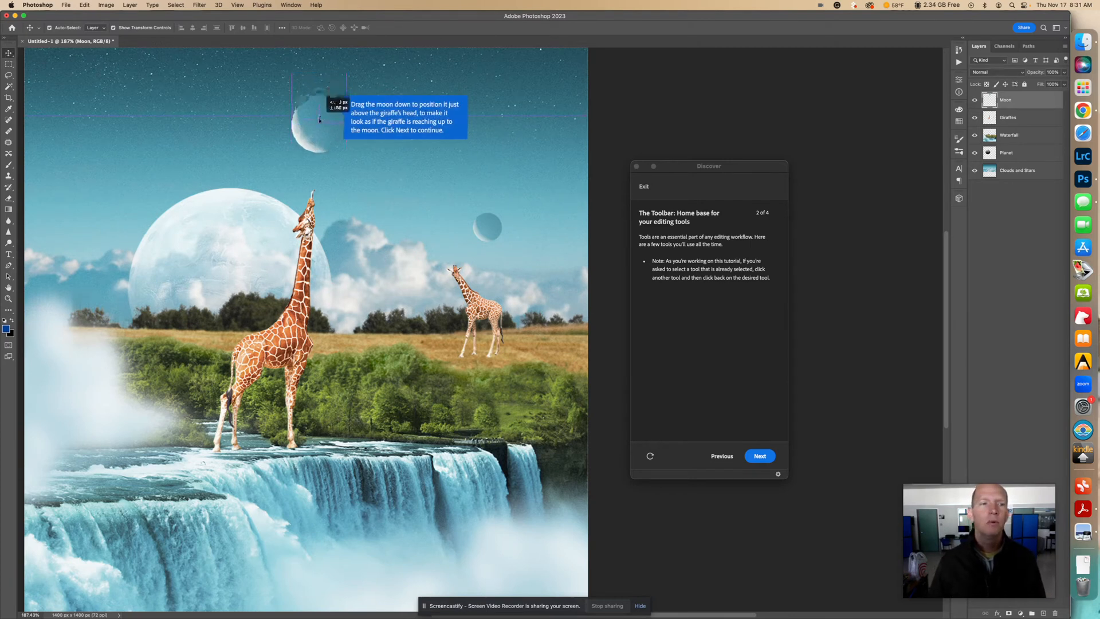
left_click_drag(319, 119, 314, 149)
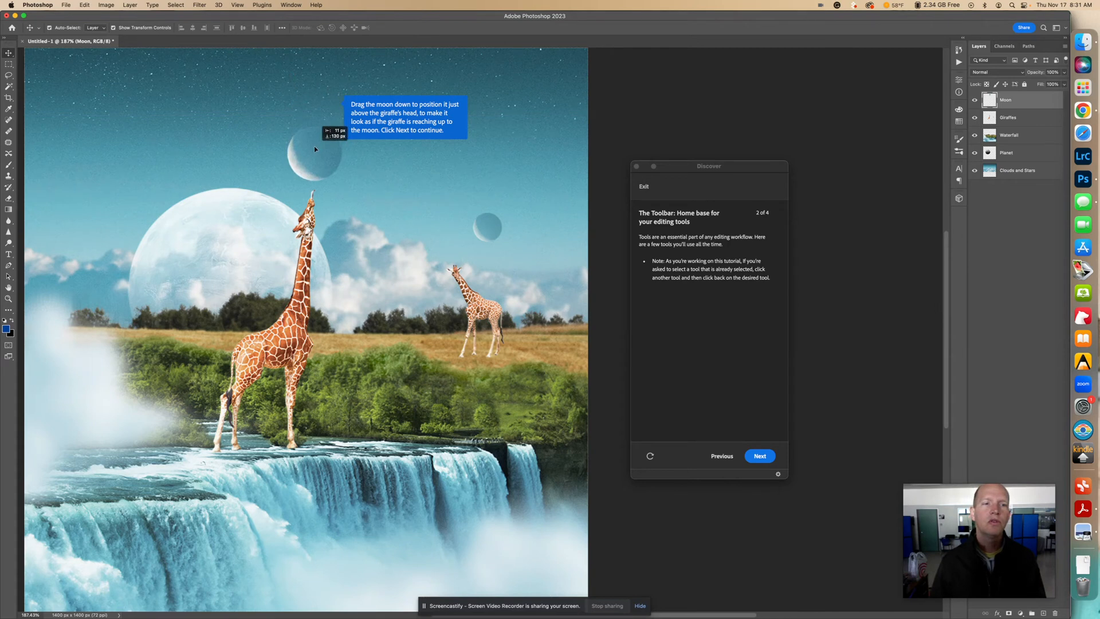
left_click_drag(314, 148, 316, 153)
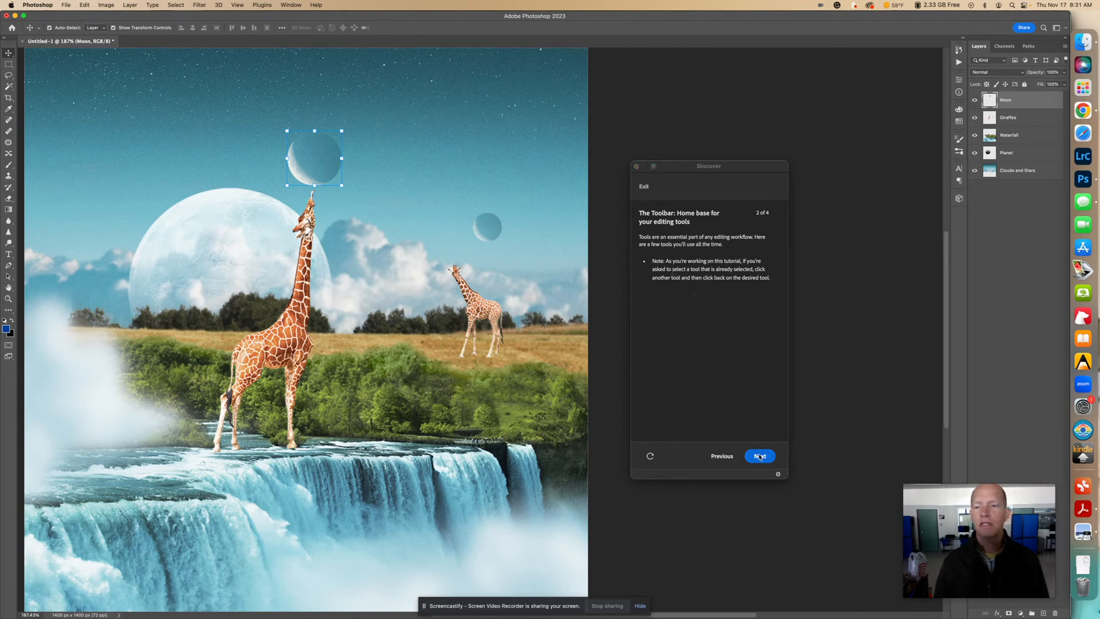
mouse_move(760, 456)
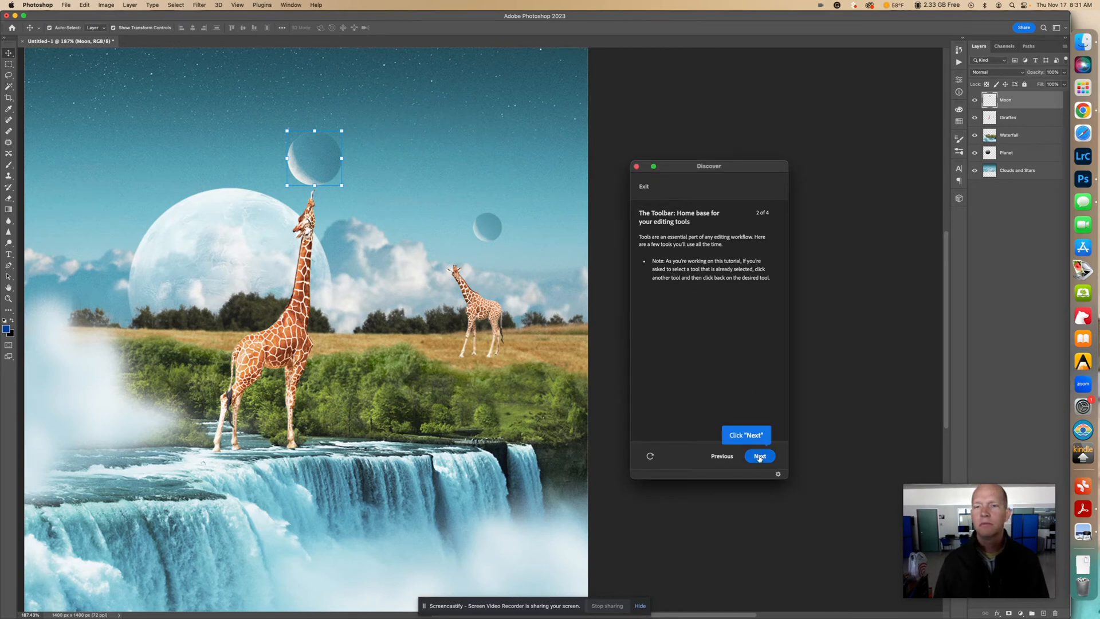
mouse_move(723, 361)
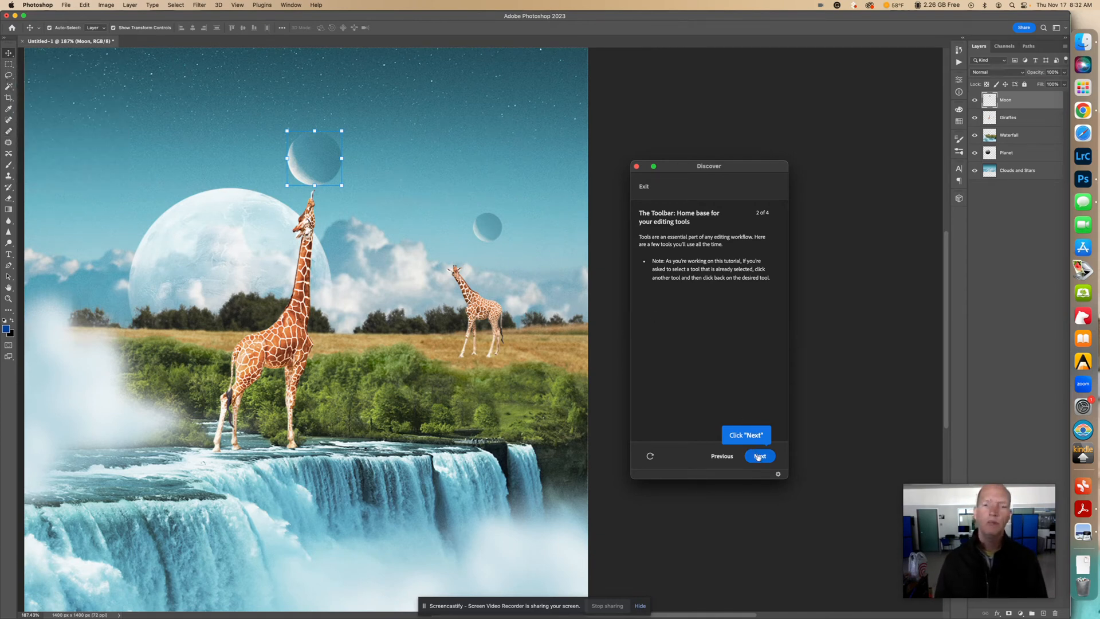
Step: Advance the tutorial to step 3, removing an object, with Spot Healing Brush active
left_click(759, 456)
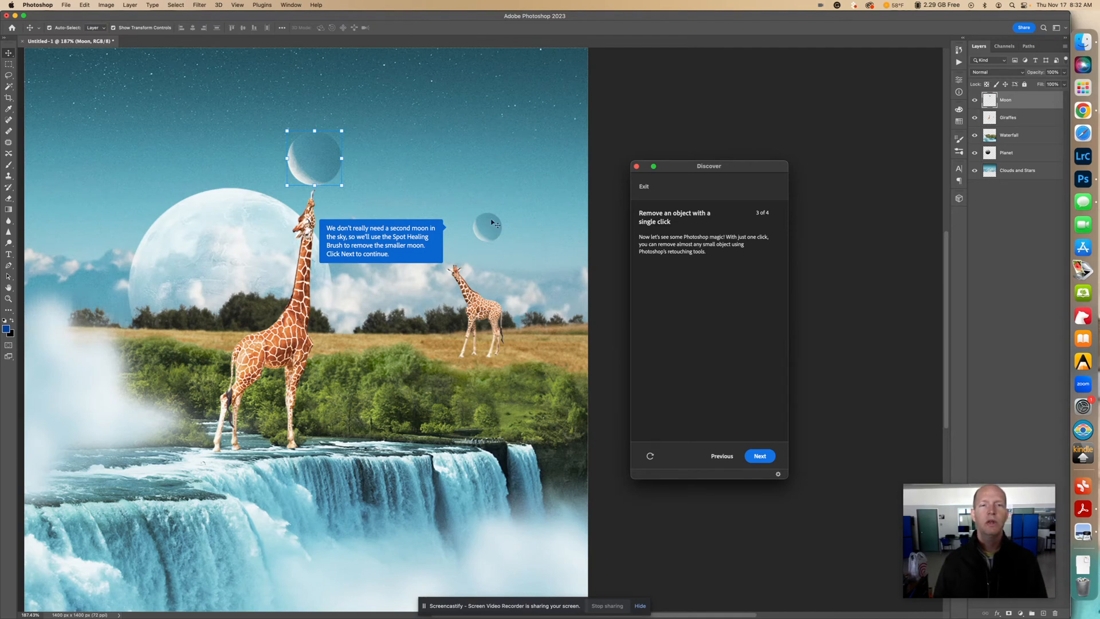
mouse_move(487, 234)
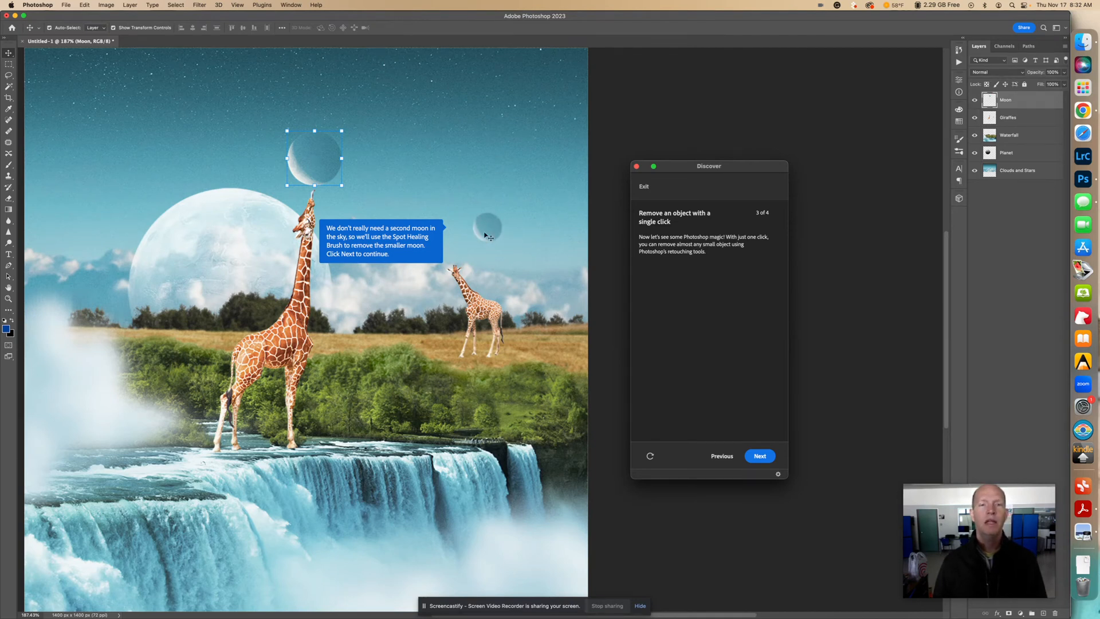
left_click(760, 456)
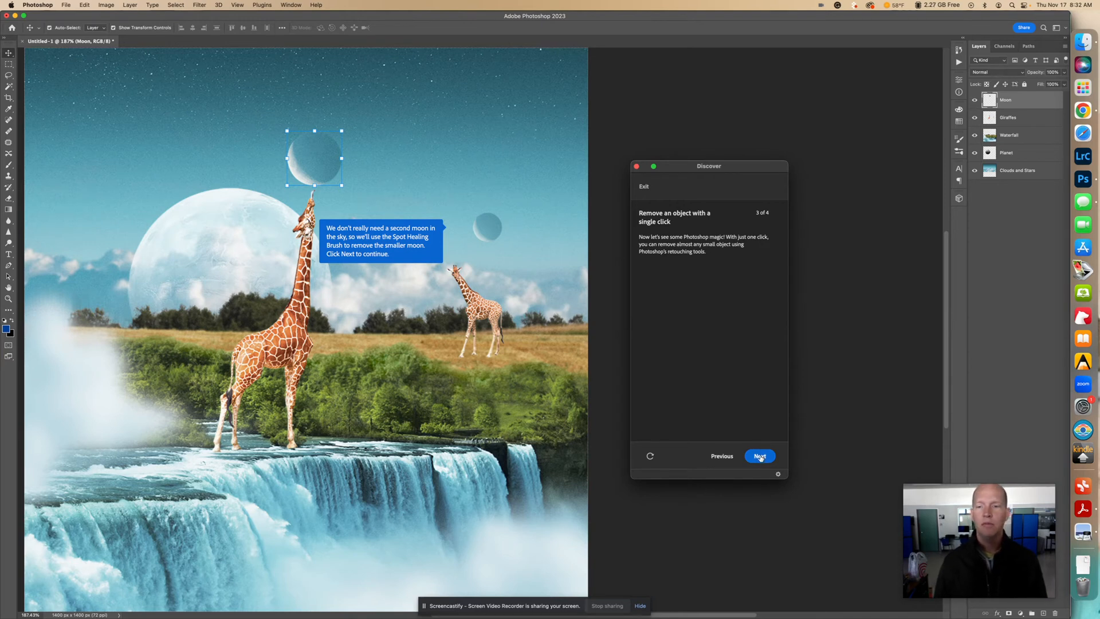
left_click(759, 456)
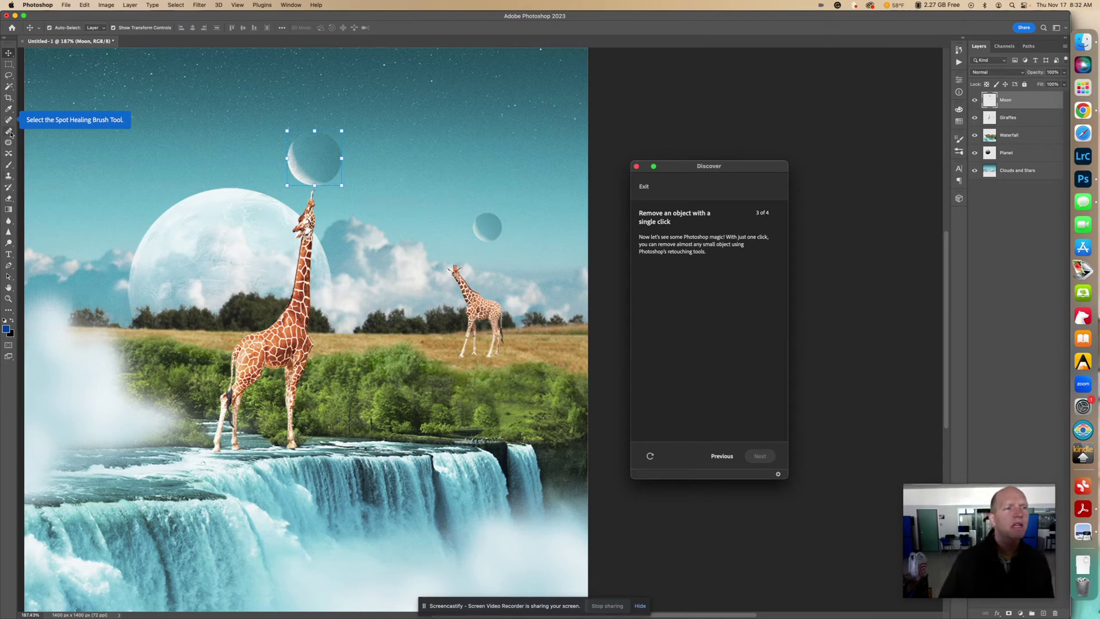
left_click(9, 132)
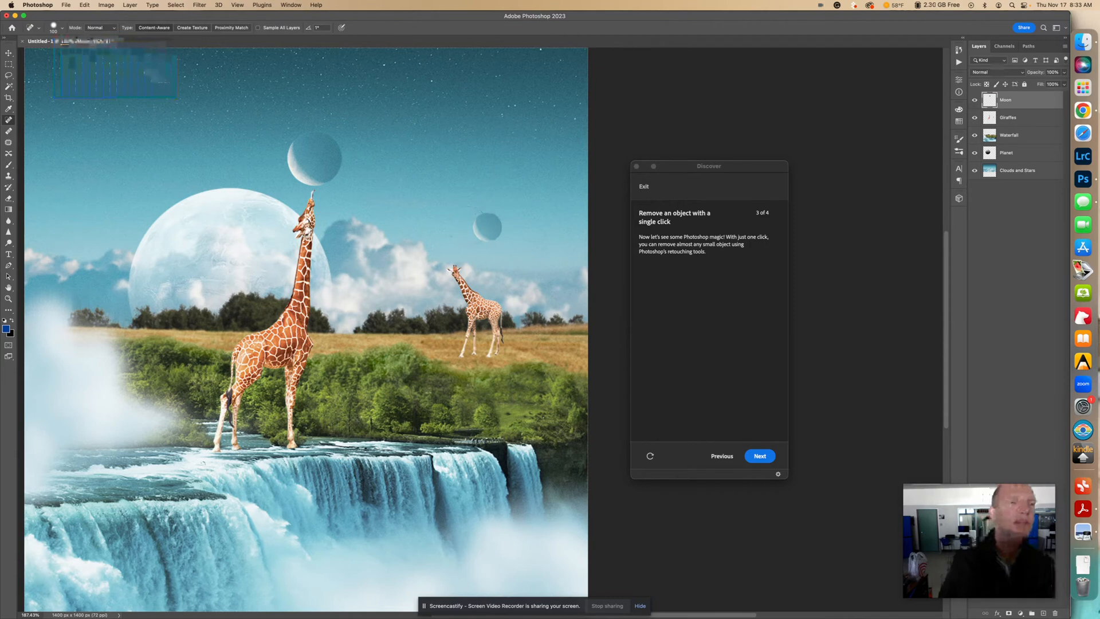
Step: Set the Spot Healing Brush size slider to about 100 px
left_click(62, 28)
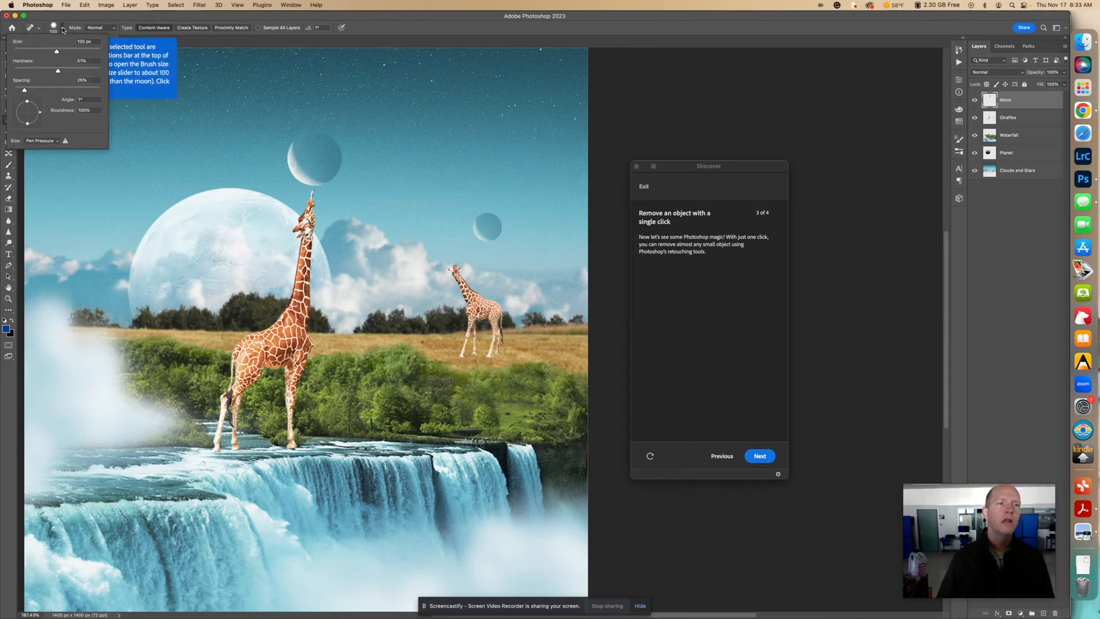
left_click_drag(56, 50, 73, 50)
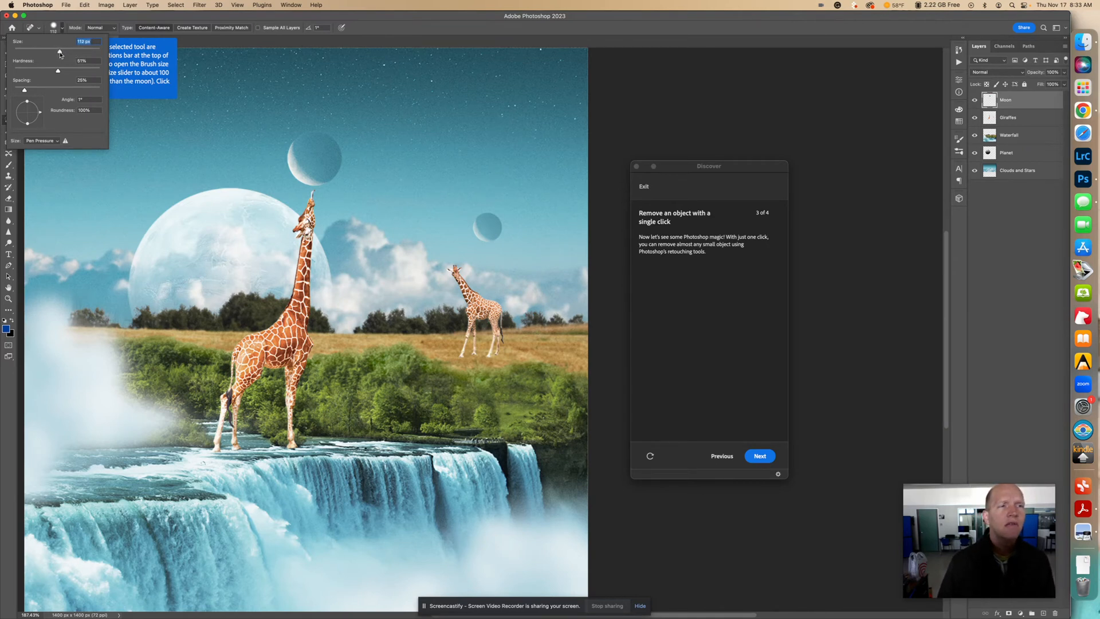
left_click_drag(60, 53, 56, 52)
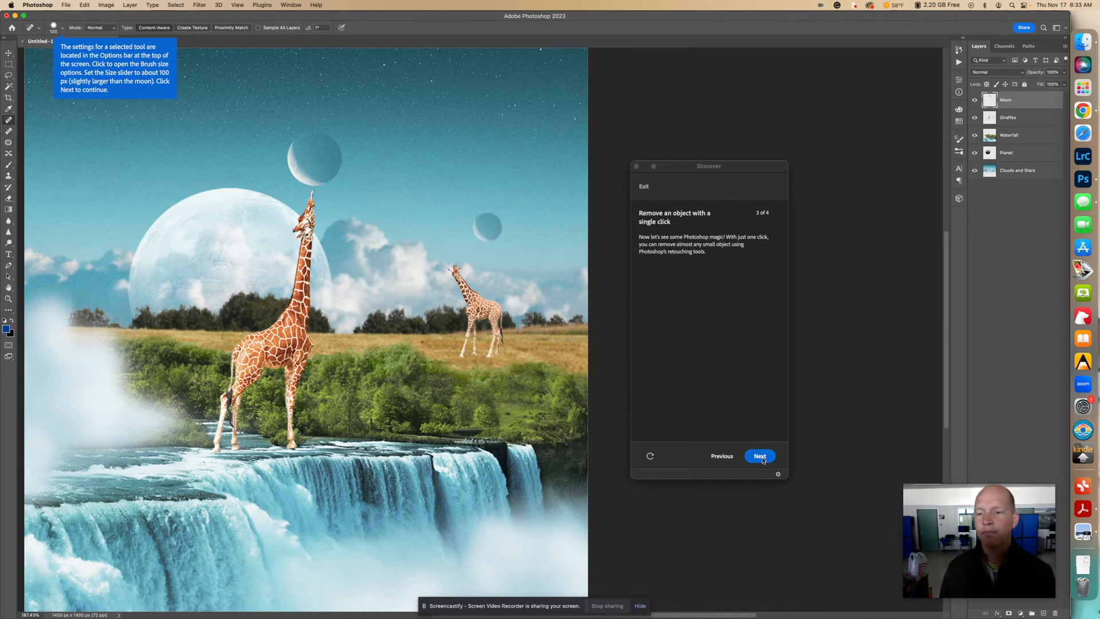
Step: Select the Clouds and Stars layer in the Layers panel as the active layer
left_click(759, 456)
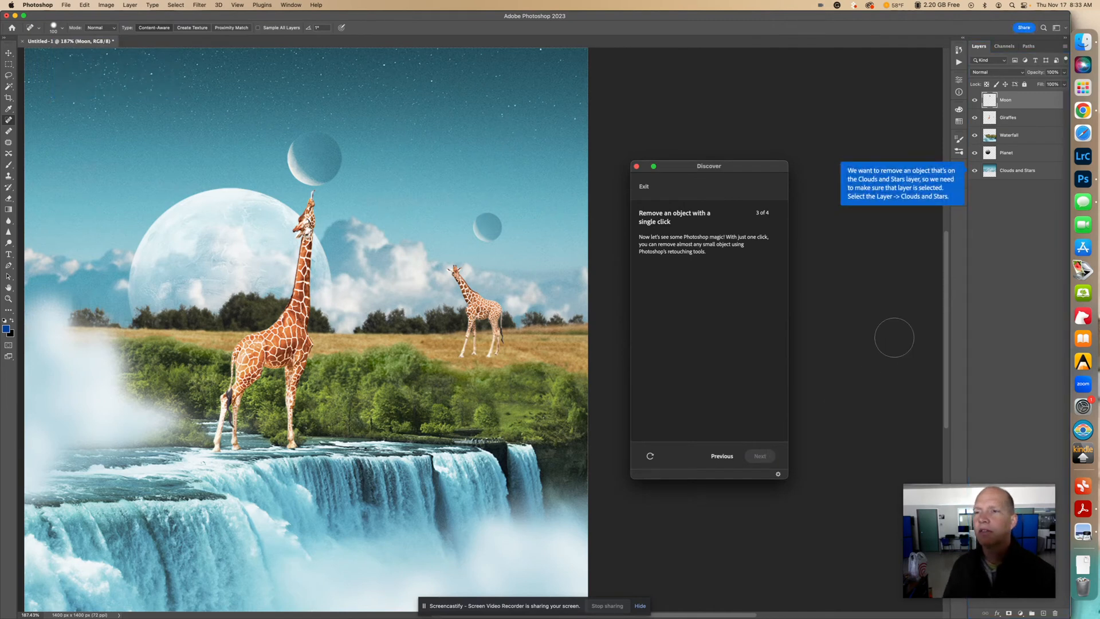
mouse_move(892, 230)
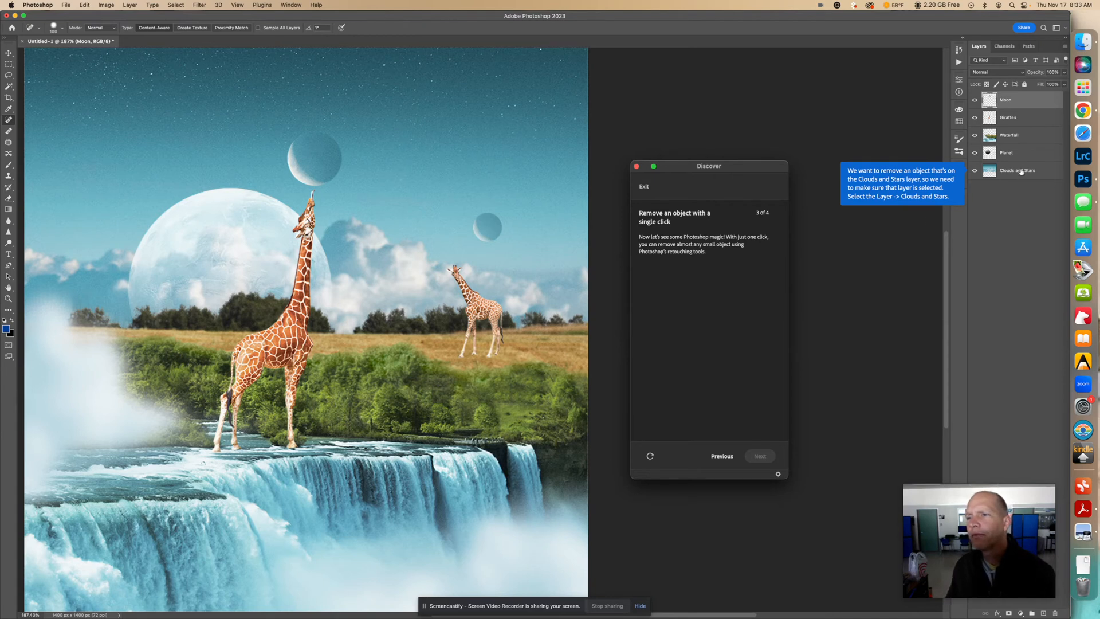
left_click(1019, 170)
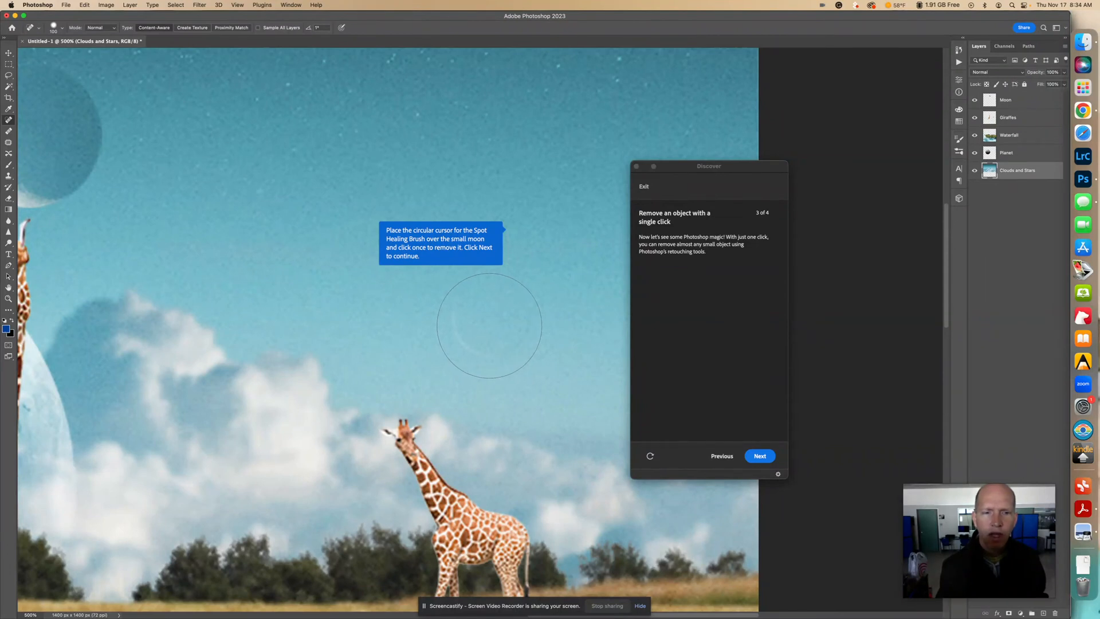
Step: Heal away the small moon beside the tall giraffe's head with the Spot Healing Brush
left_click(489, 325)
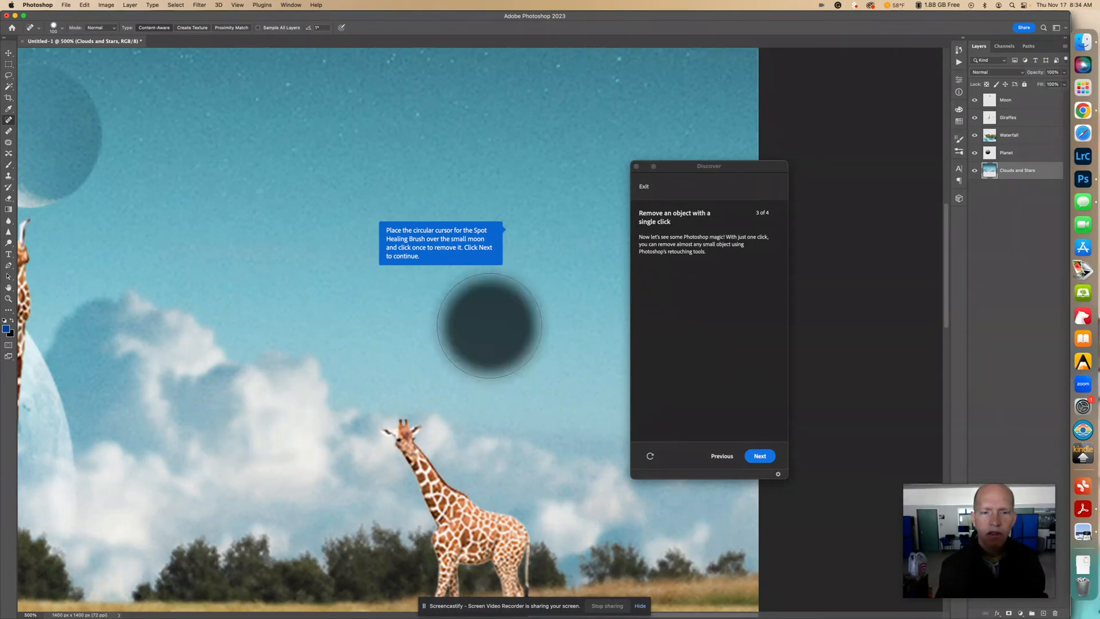
left_click(492, 324)
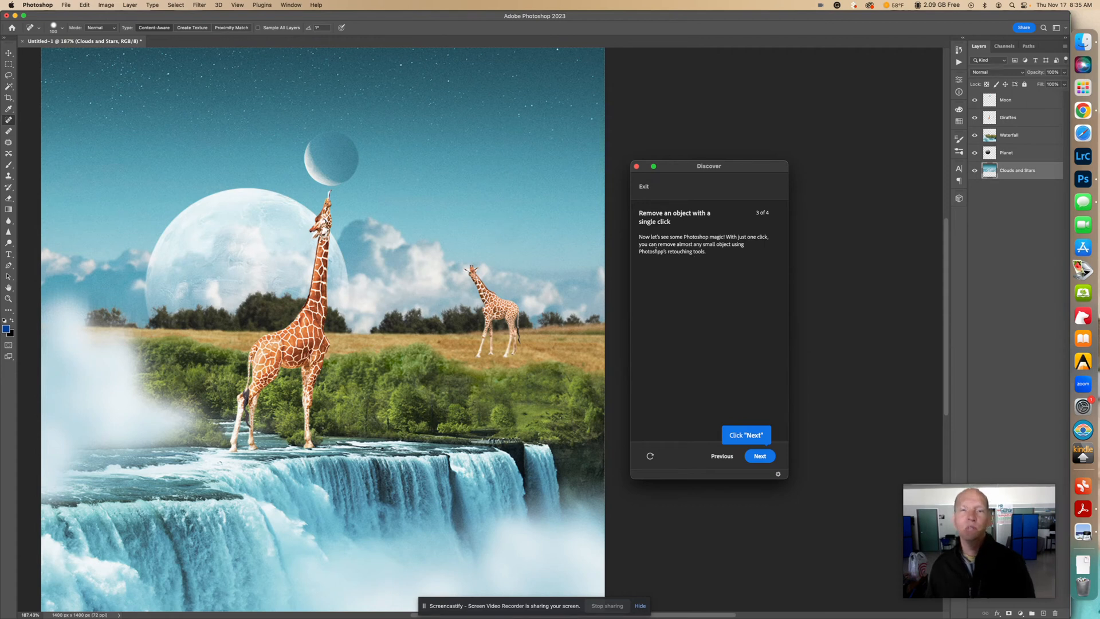
mouse_move(484, 171)
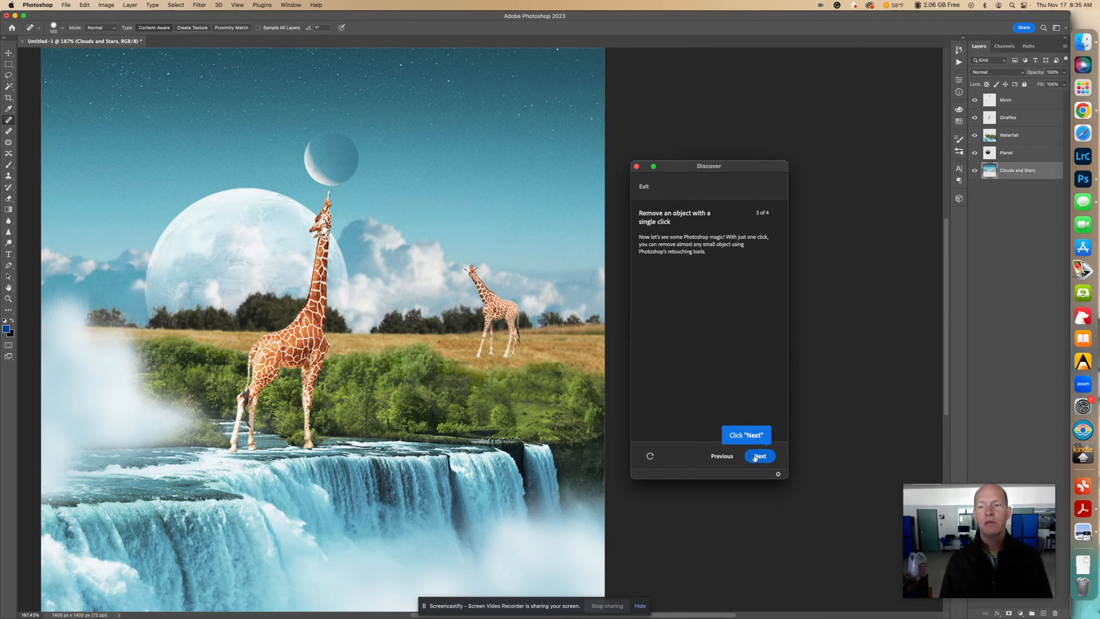
Step: Advance the Discover tutorial to step 4 of 4, Adjustments
left_click(759, 456)
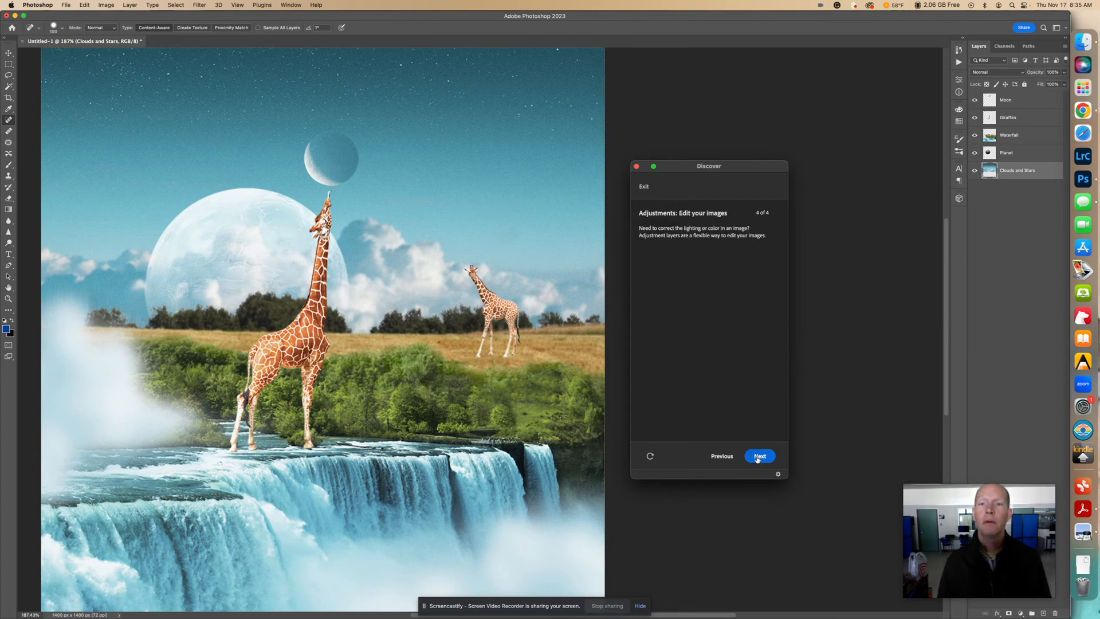
left_click(759, 456)
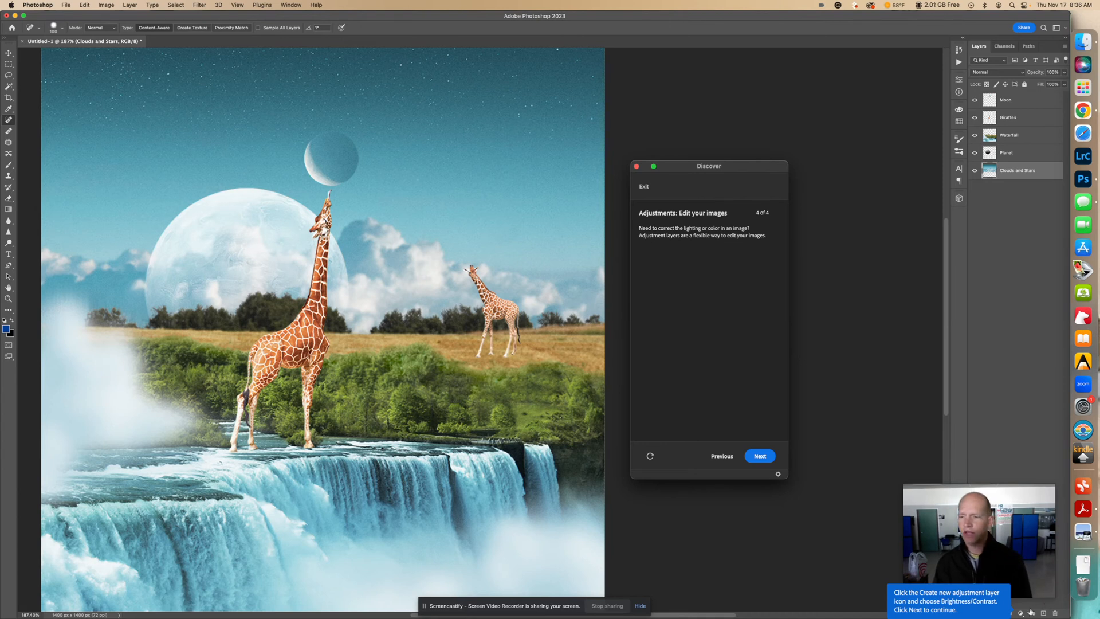
Step: Add a Brightness/Contrast adjustment layer from the Layers panel's adjustment menu
left_click(1022, 610)
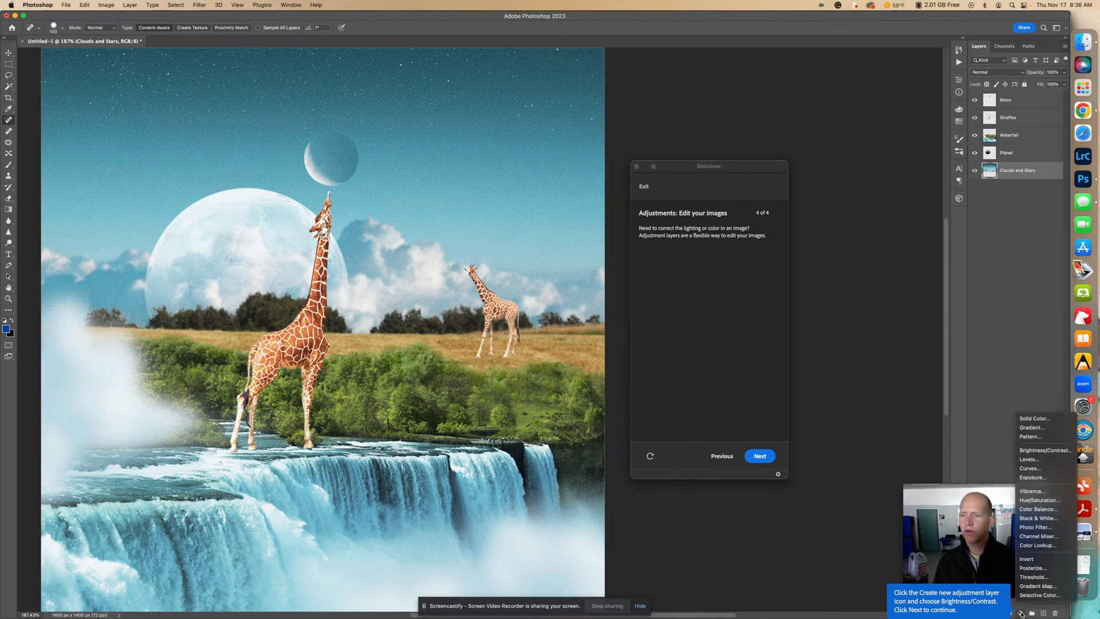
mouse_move(1045, 449)
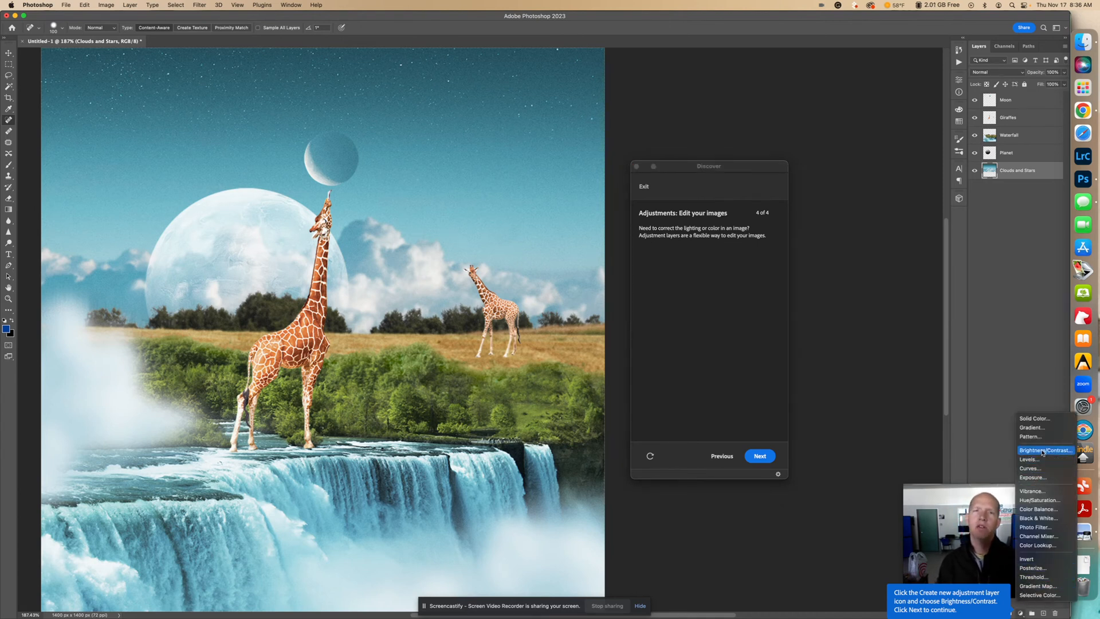
left_click(1046, 449)
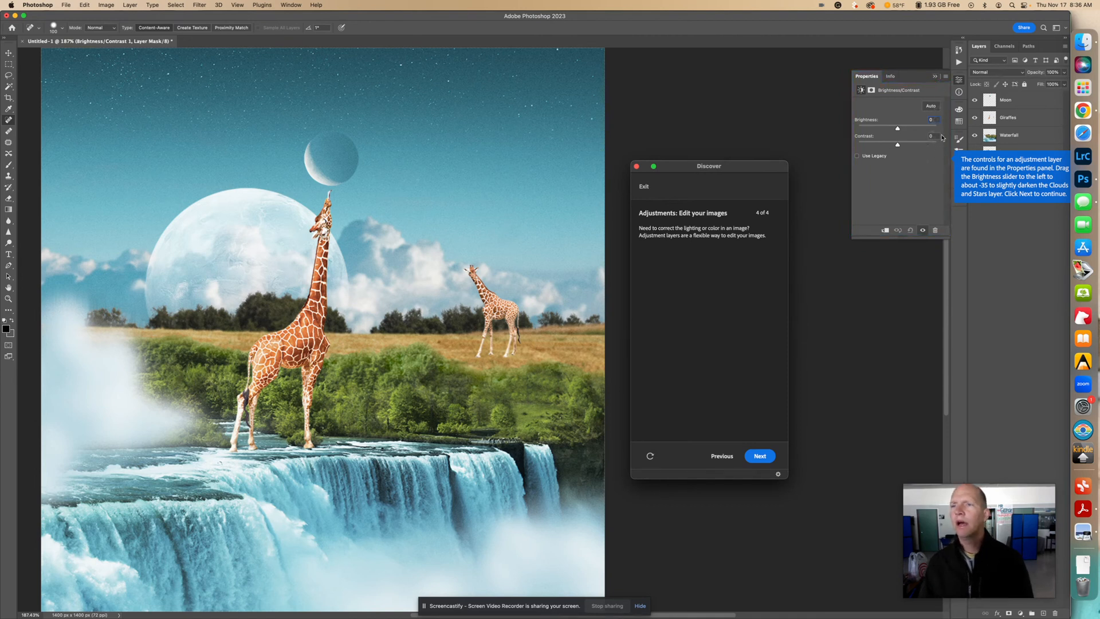
mouse_move(928, 172)
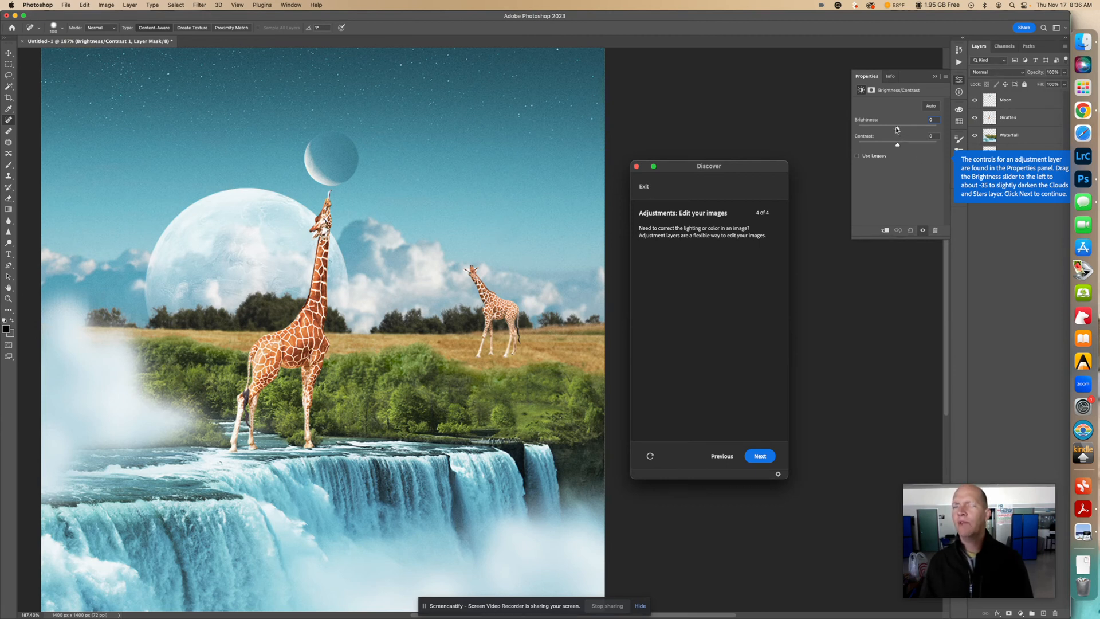
Step: Lower the adjustment layer's brightness to -35 to darken the sky
left_click_drag(901, 126, 892, 128)
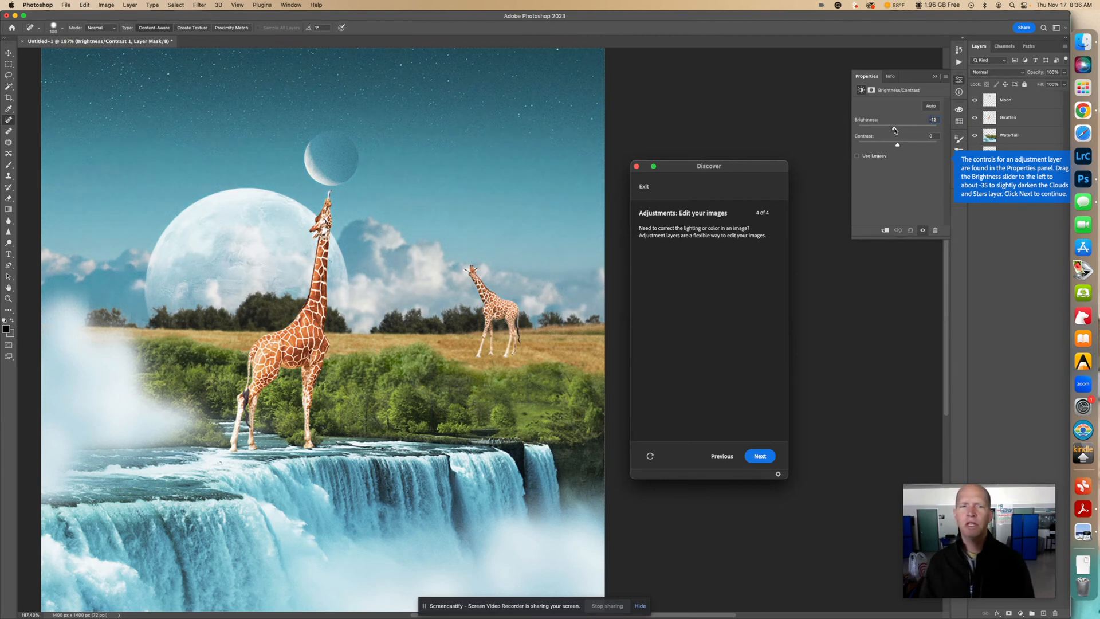
left_click_drag(905, 130, 888, 130)
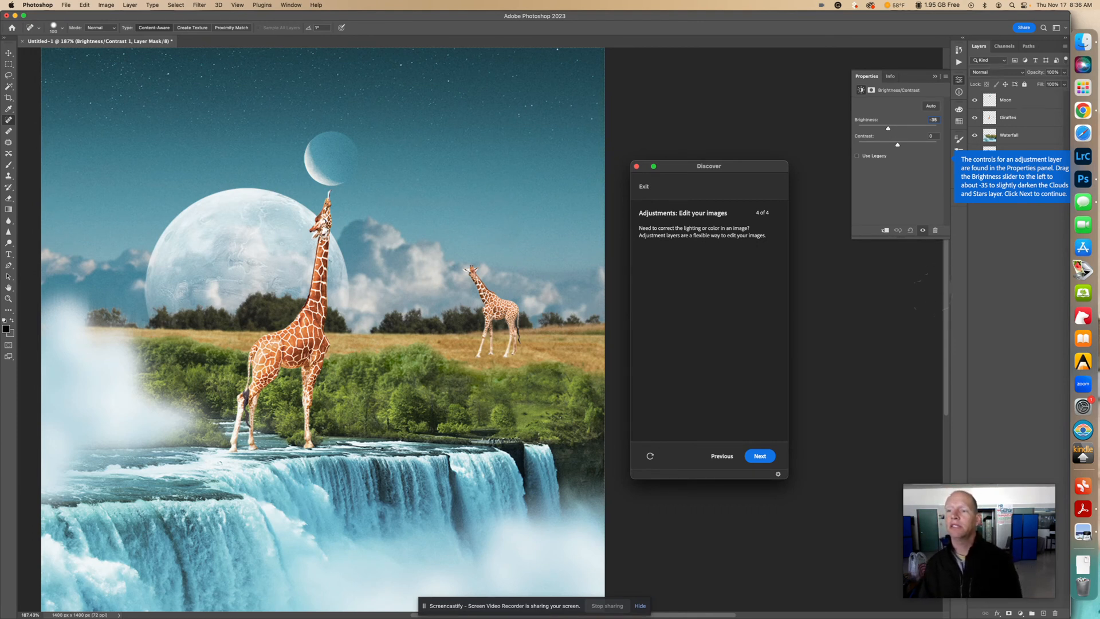
left_click(759, 455)
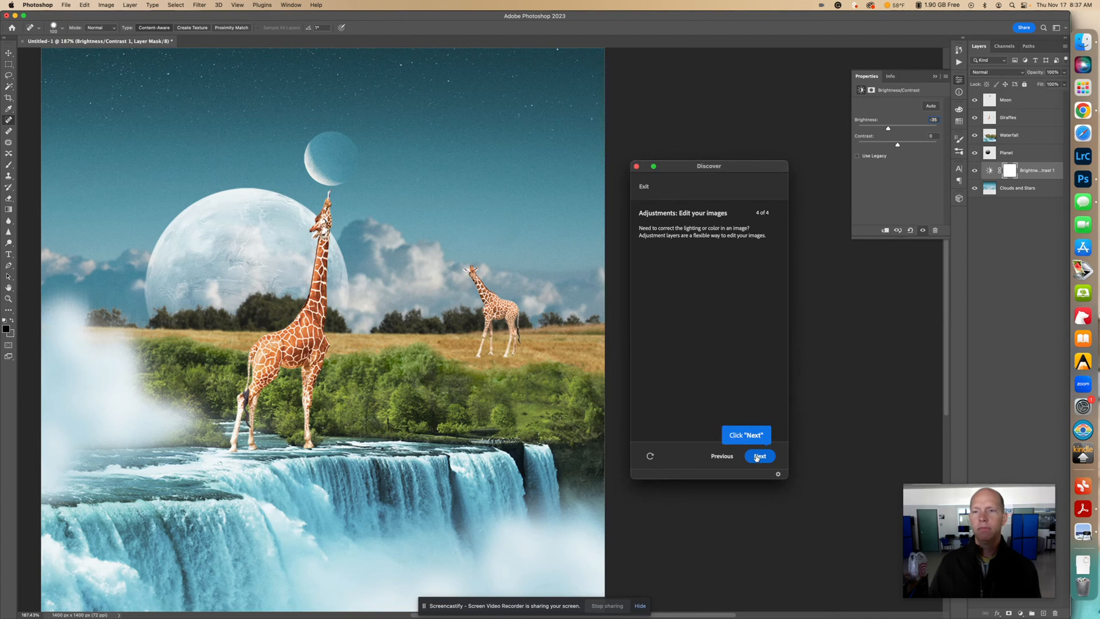
Step: Complete the tutorial's last step to show the congratulations summary
left_click(759, 455)
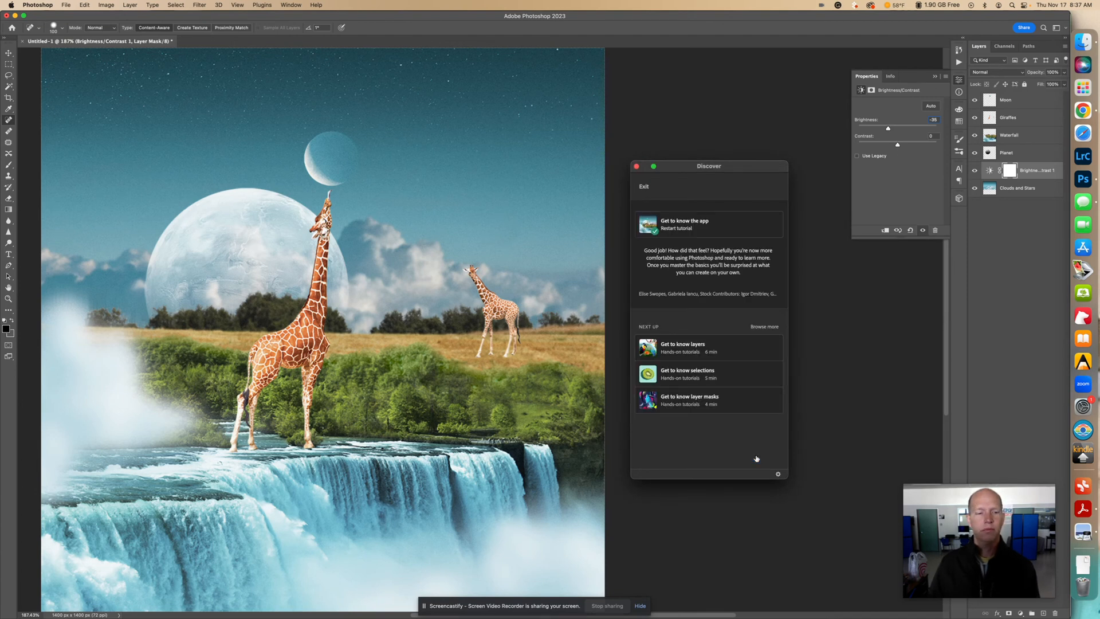
mouse_move(729, 448)
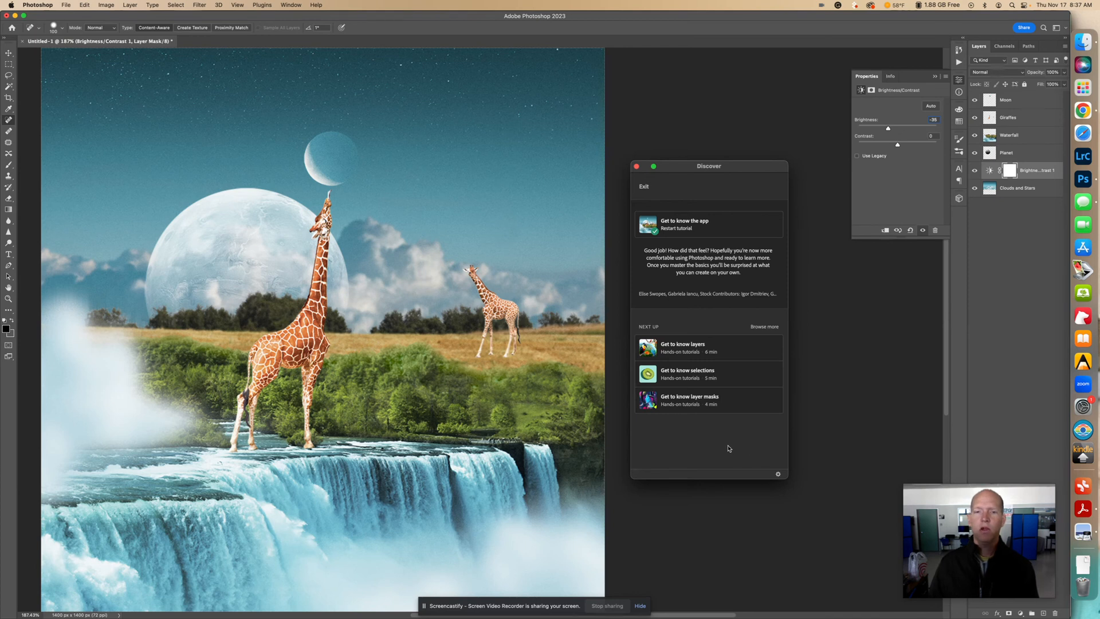
mouse_move(724, 460)
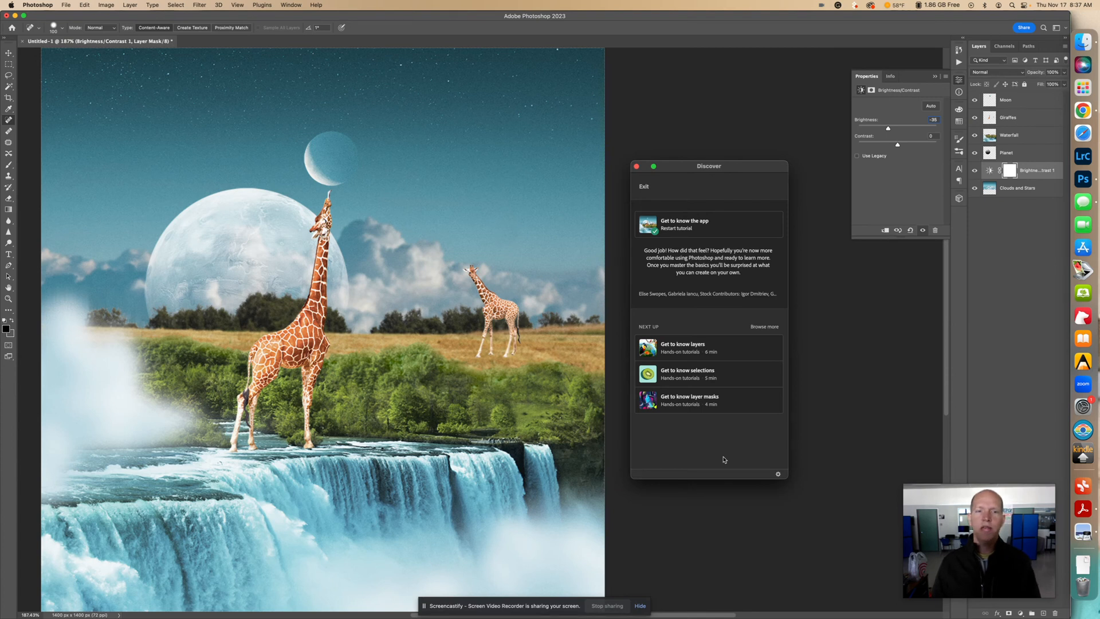
mouse_move(454, 43)
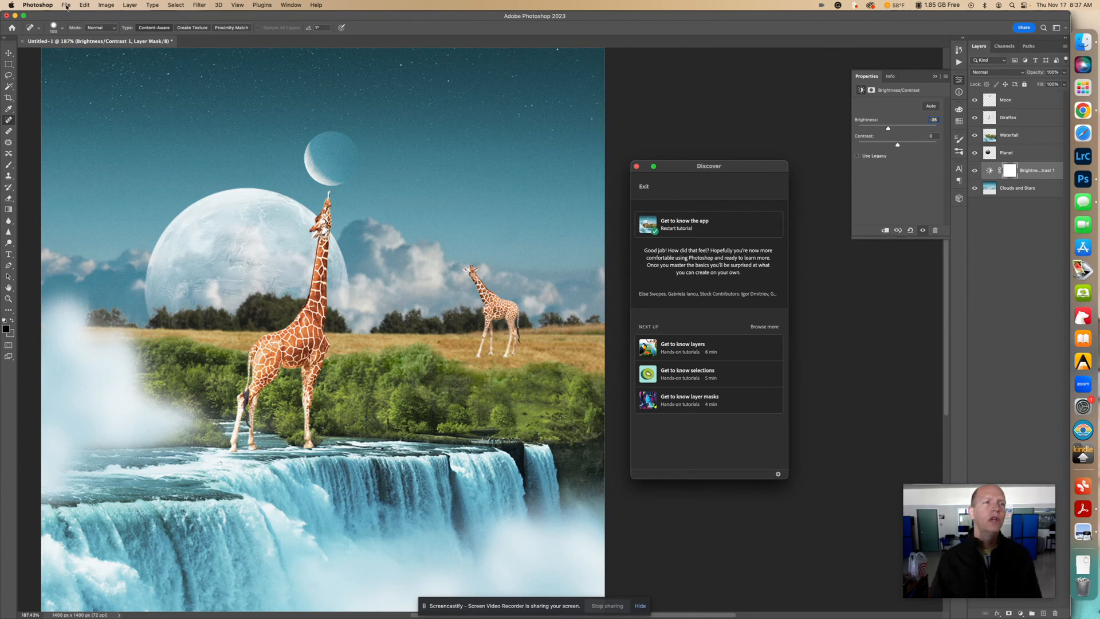
Step: Start Save a Copy and enter the file name 'Get to know the app'
left_click(65, 5)
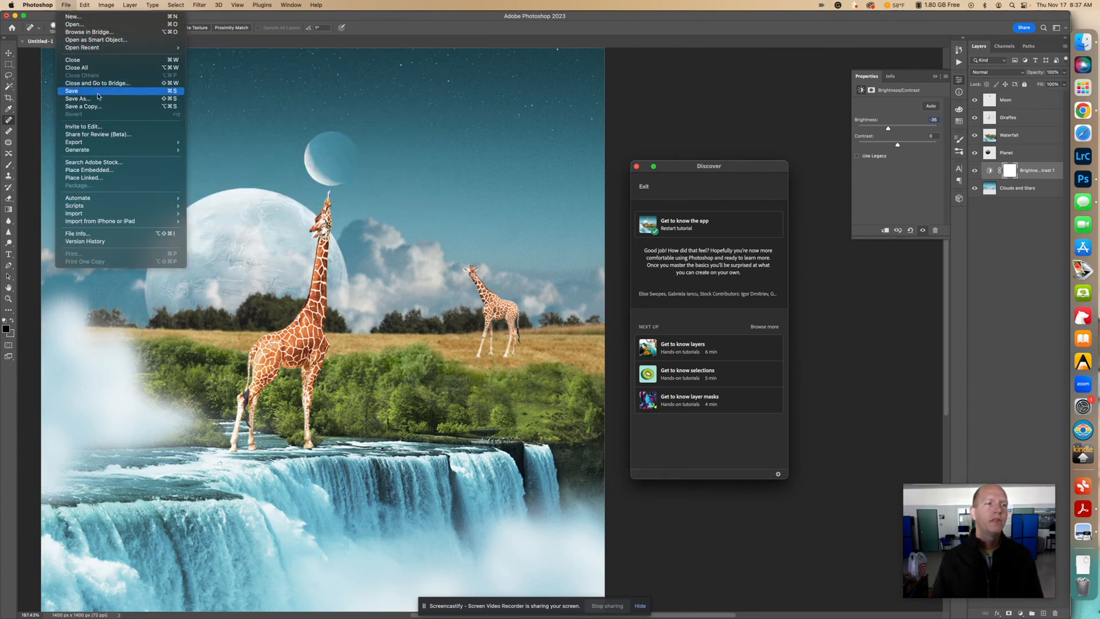
mouse_move(99, 107)
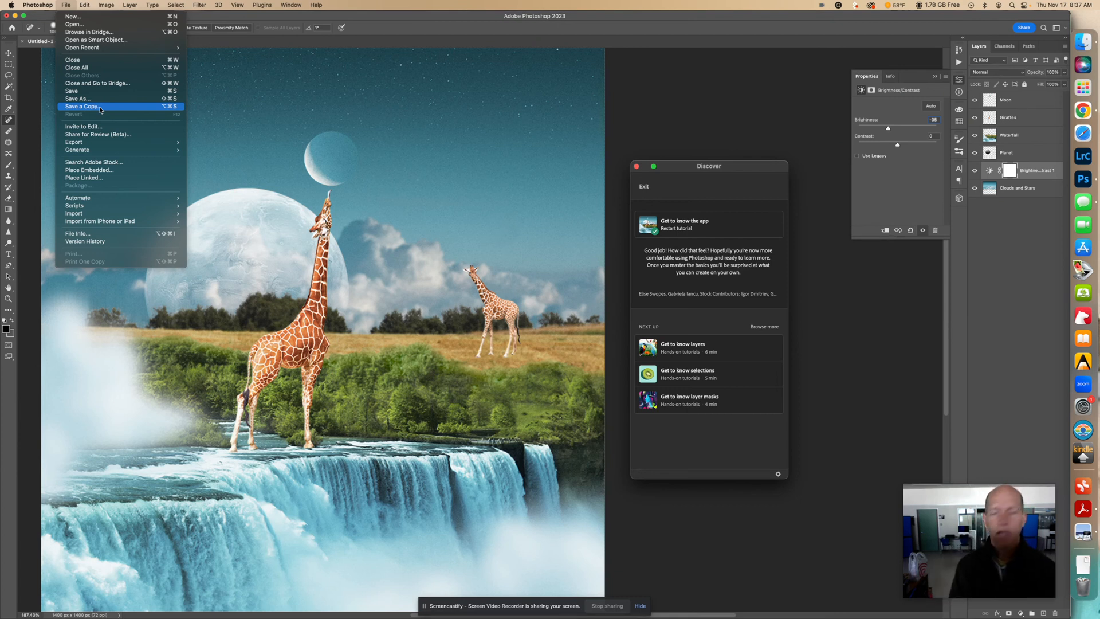
left_click(83, 107)
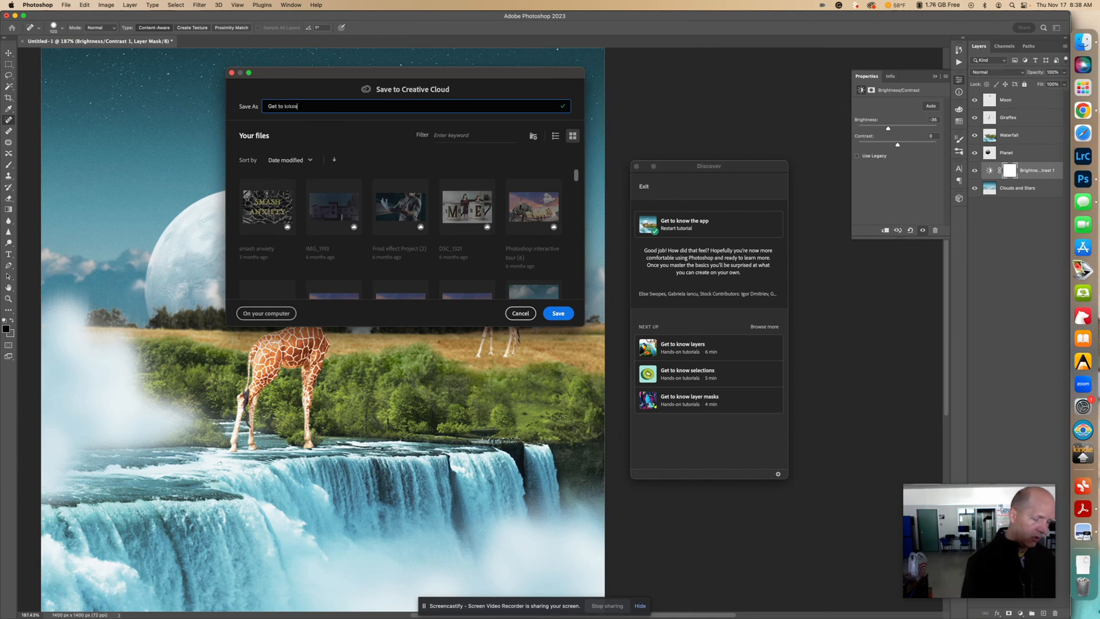
type("Get to know the app - Matt George")
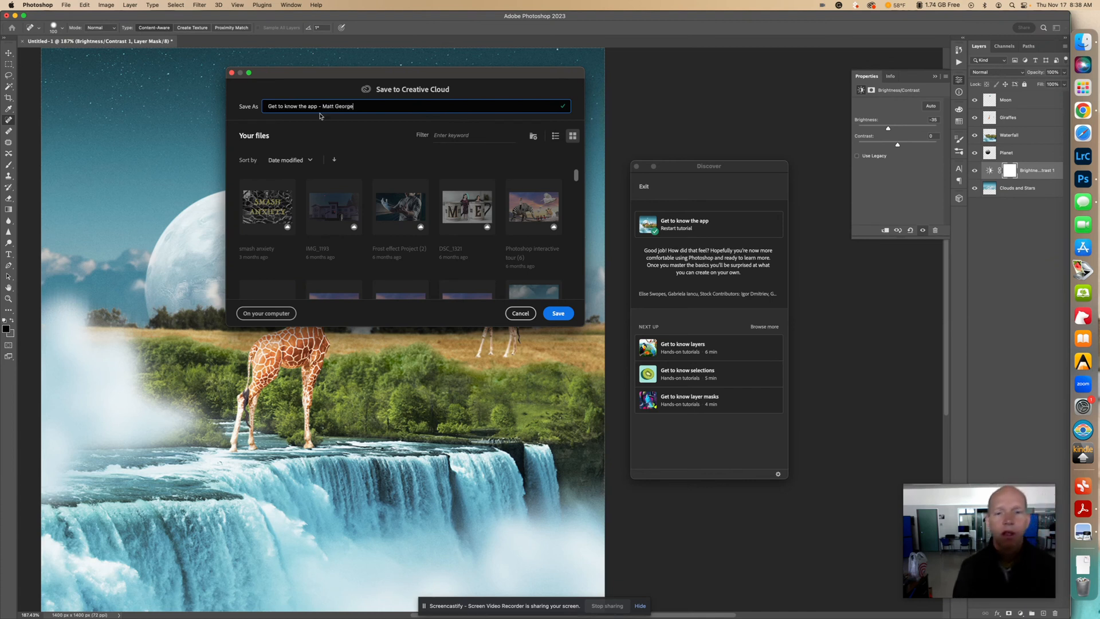
mouse_move(275, 313)
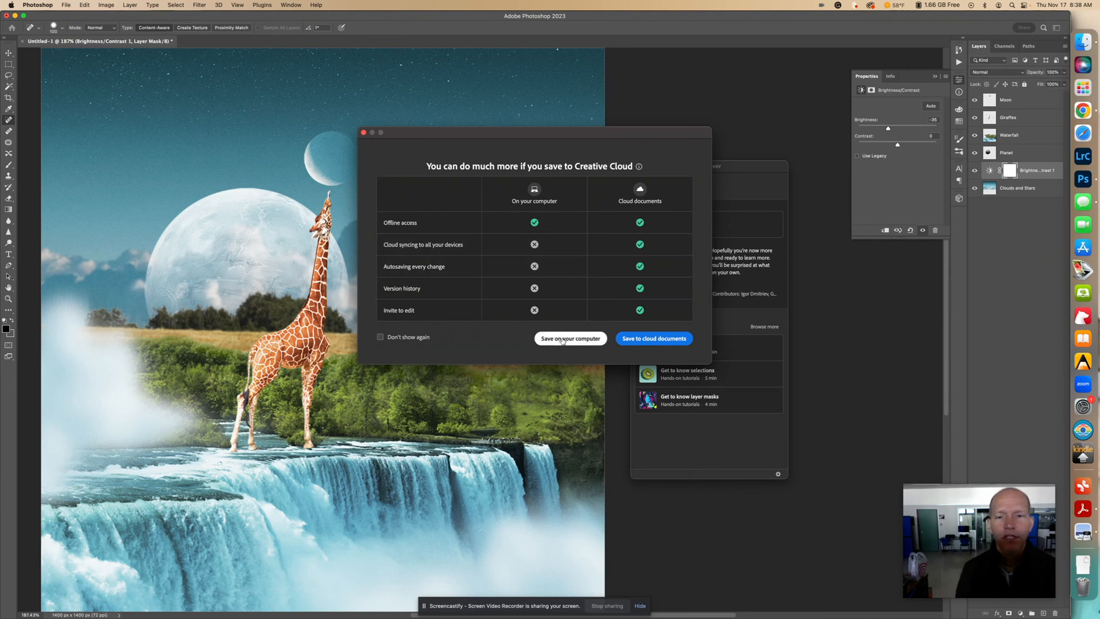
Step: Save the copy locally as a JPEG in Downloads, accepting the default quality options
left_click(570, 338)
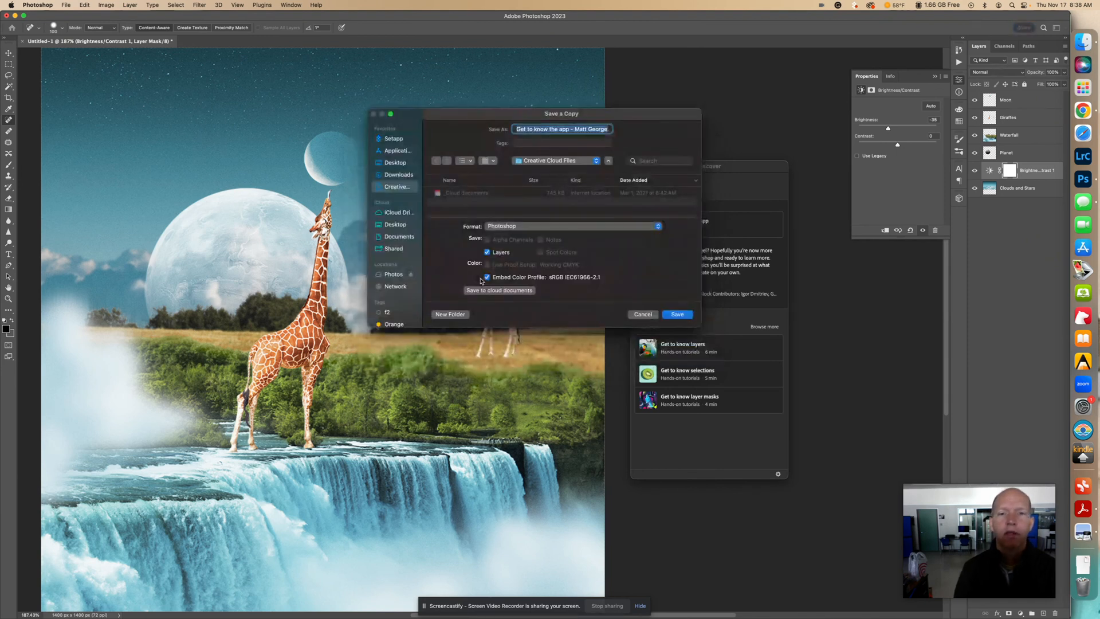
left_click(397, 174)
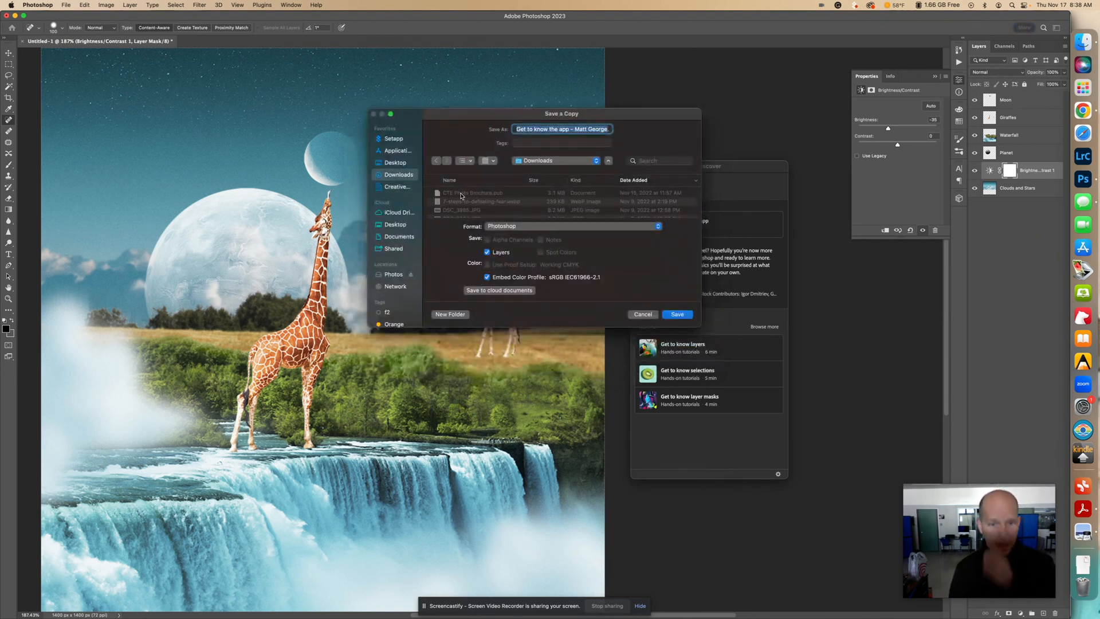
left_click(571, 226)
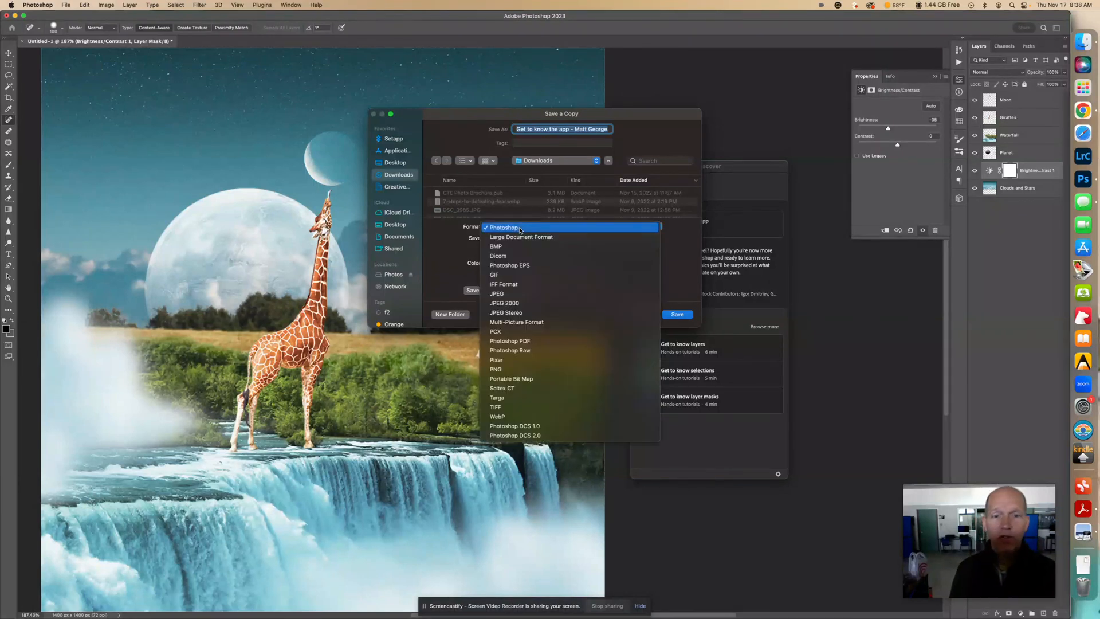
left_click(496, 293)
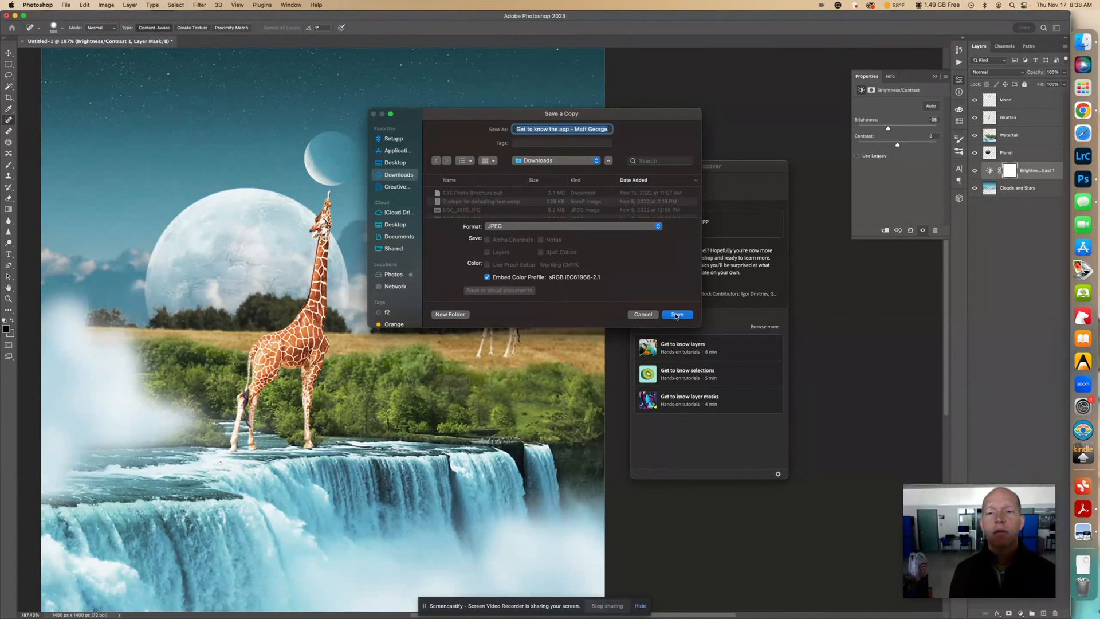
left_click(676, 314)
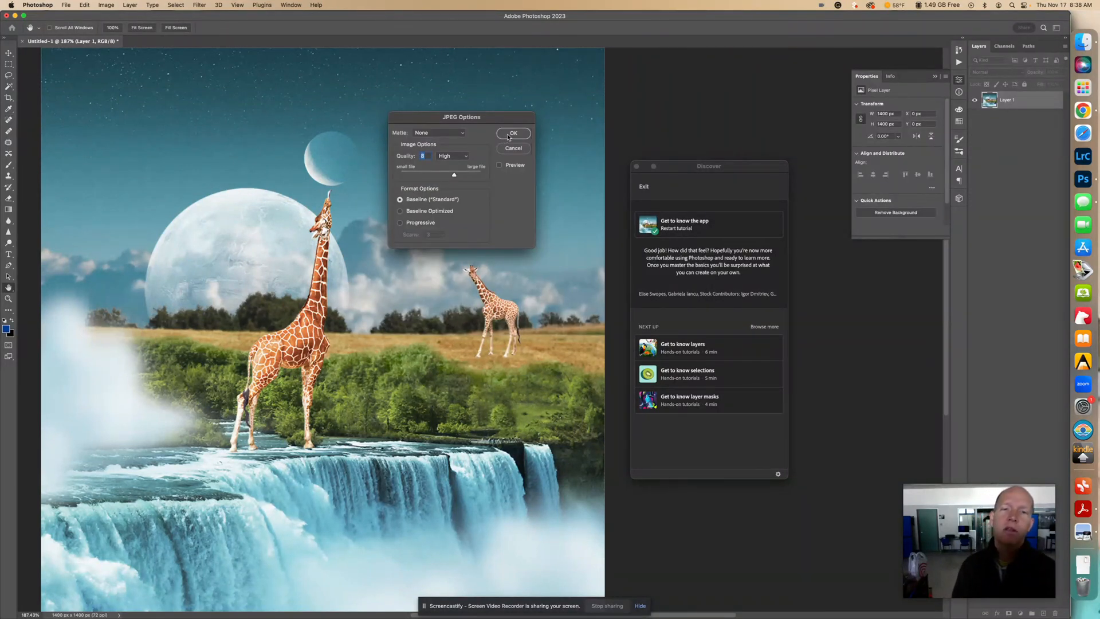
left_click(512, 133)
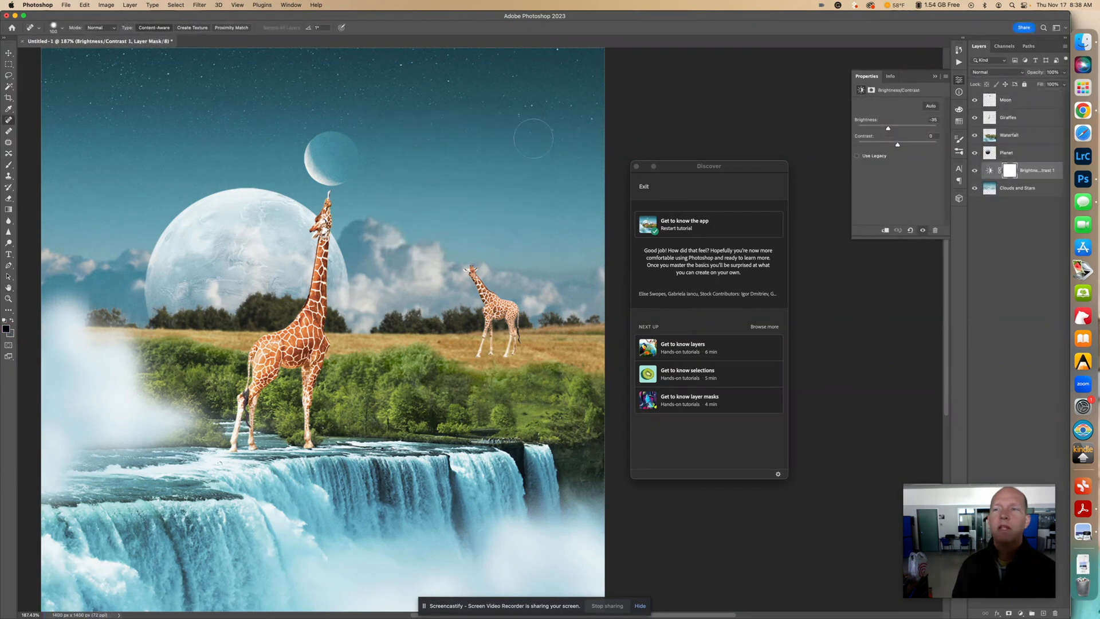
mouse_move(151, 73)
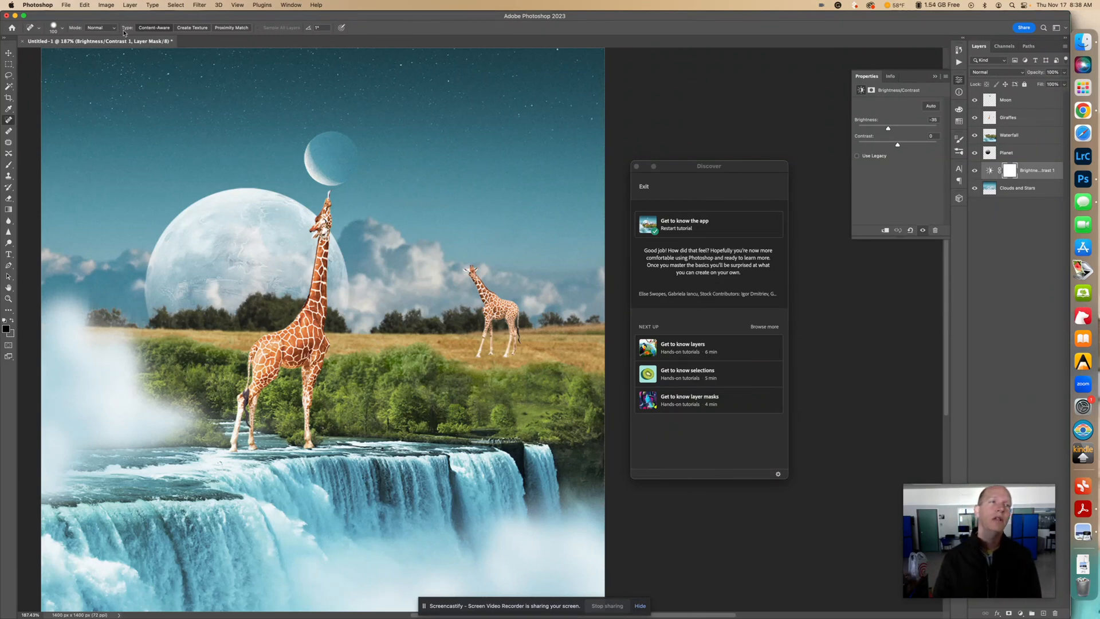
Step: Open the File menu over the finished giraffe composite
left_click(80, 5)
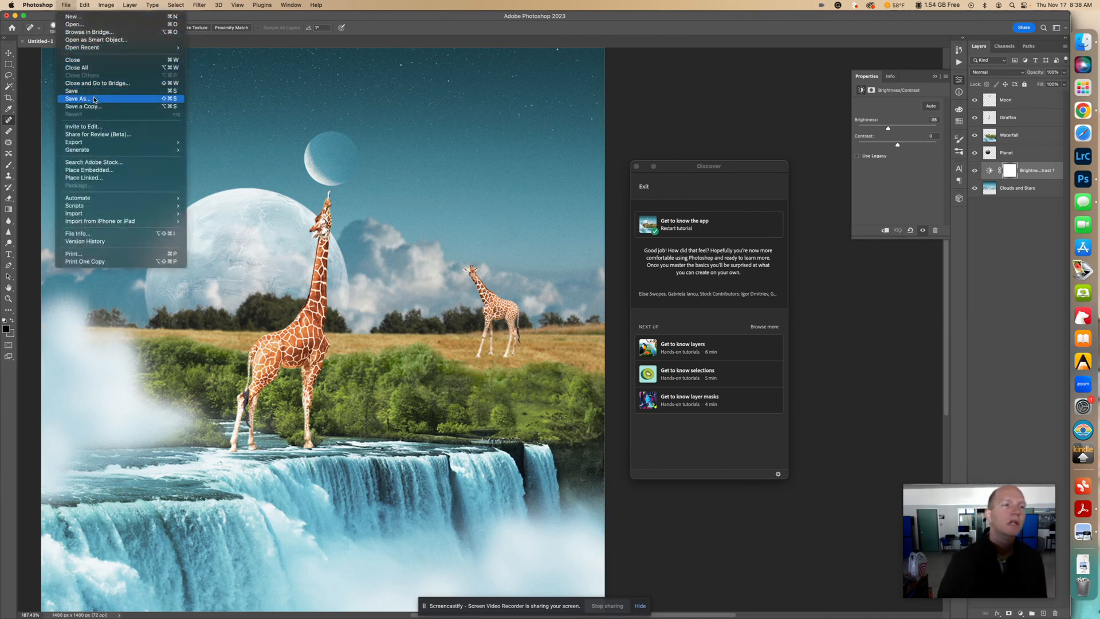
Step: Save As a layered PSD named 'Get to know the app' on the computer, accepting compatibility options
left_click(79, 99)
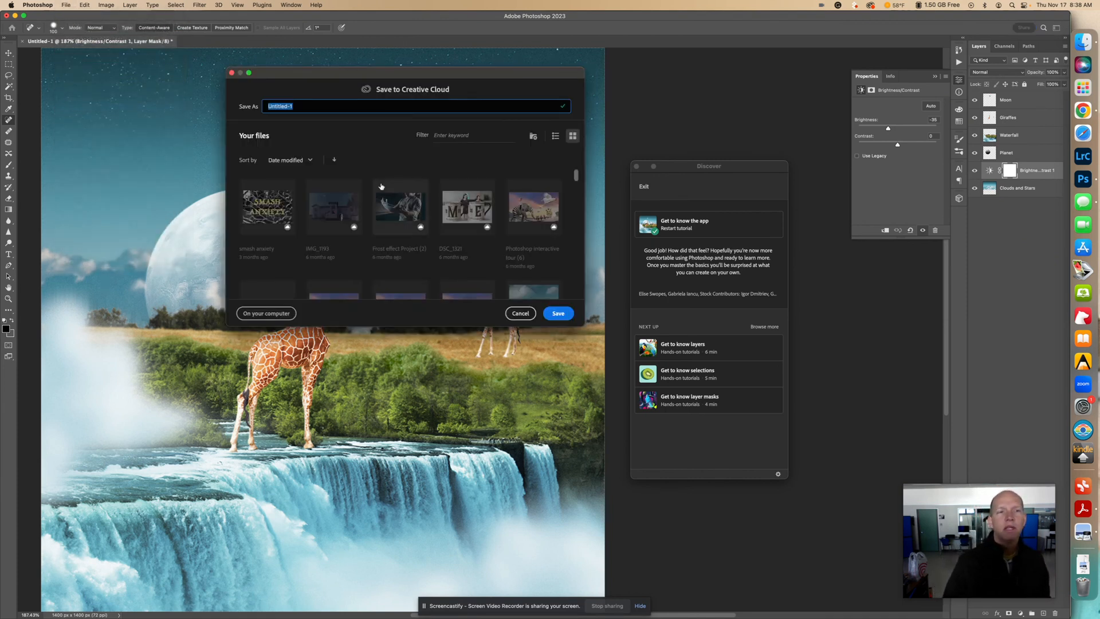
mouse_move(378, 206)
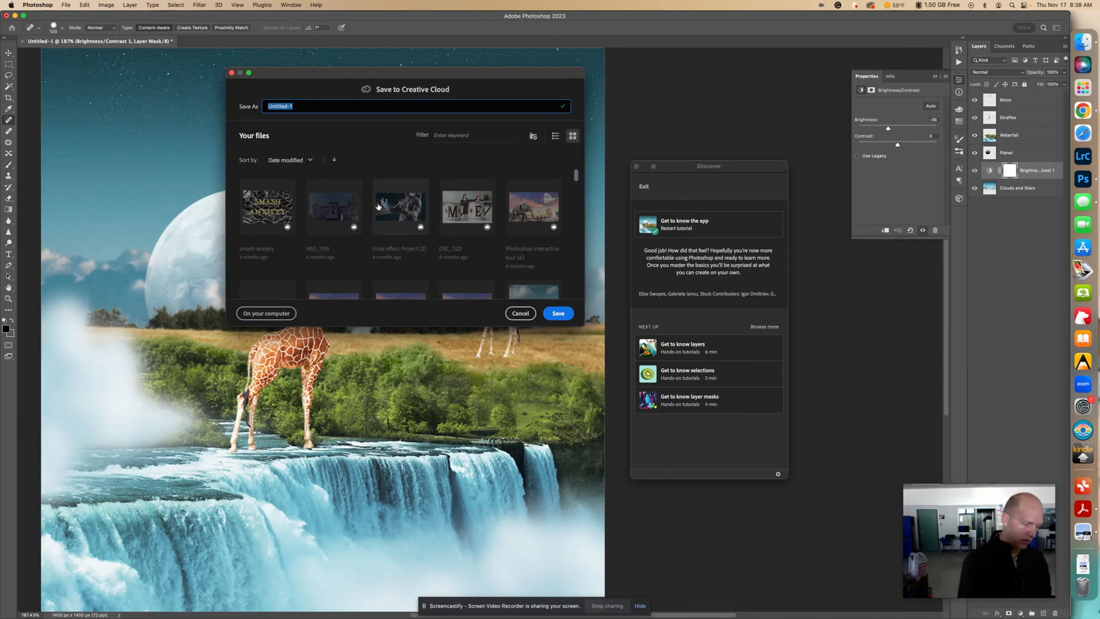
type("Get to know the app")
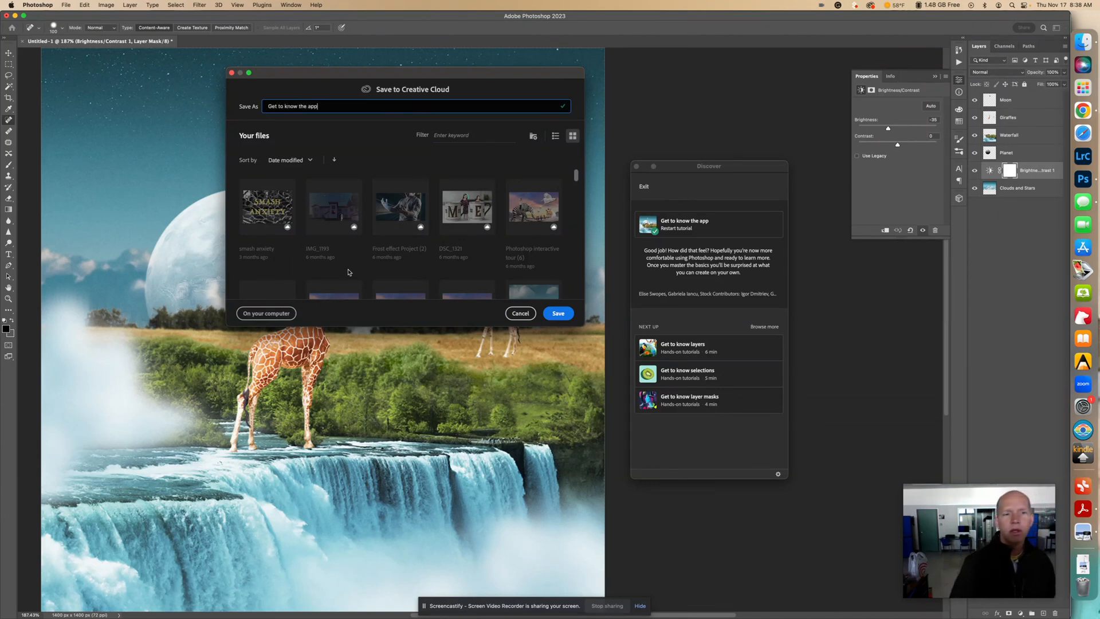
left_click(266, 313)
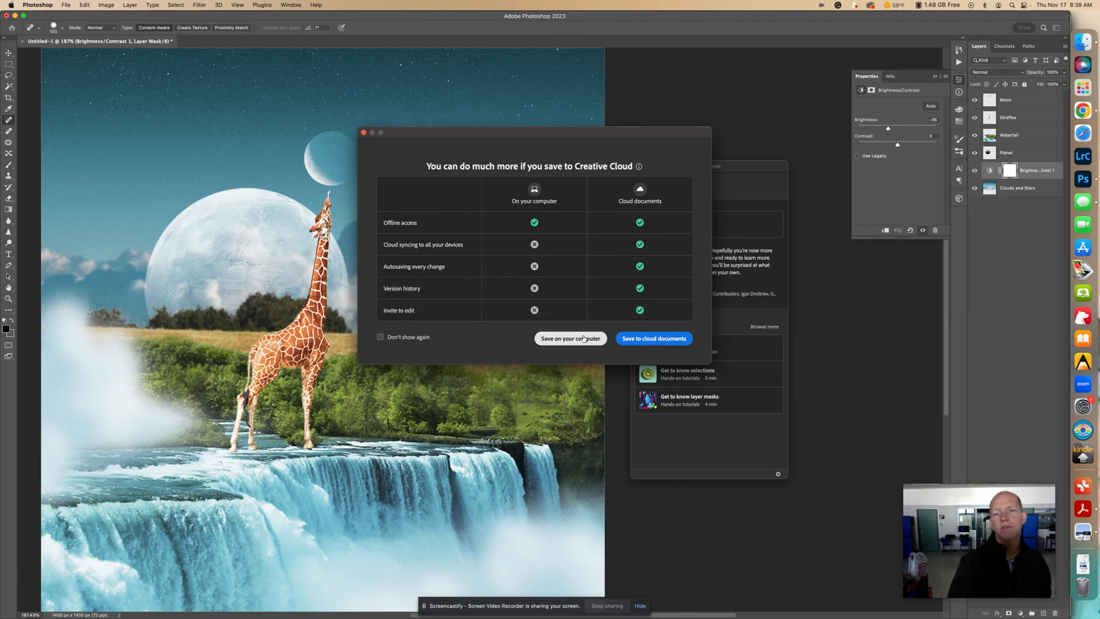
left_click(569, 338)
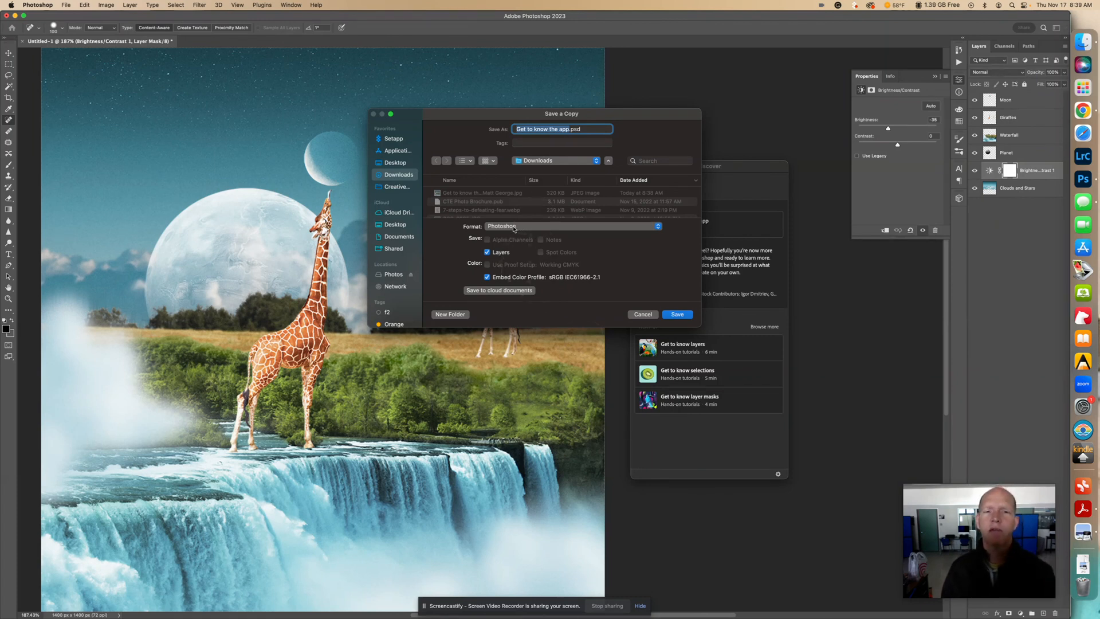
left_click(677, 314)
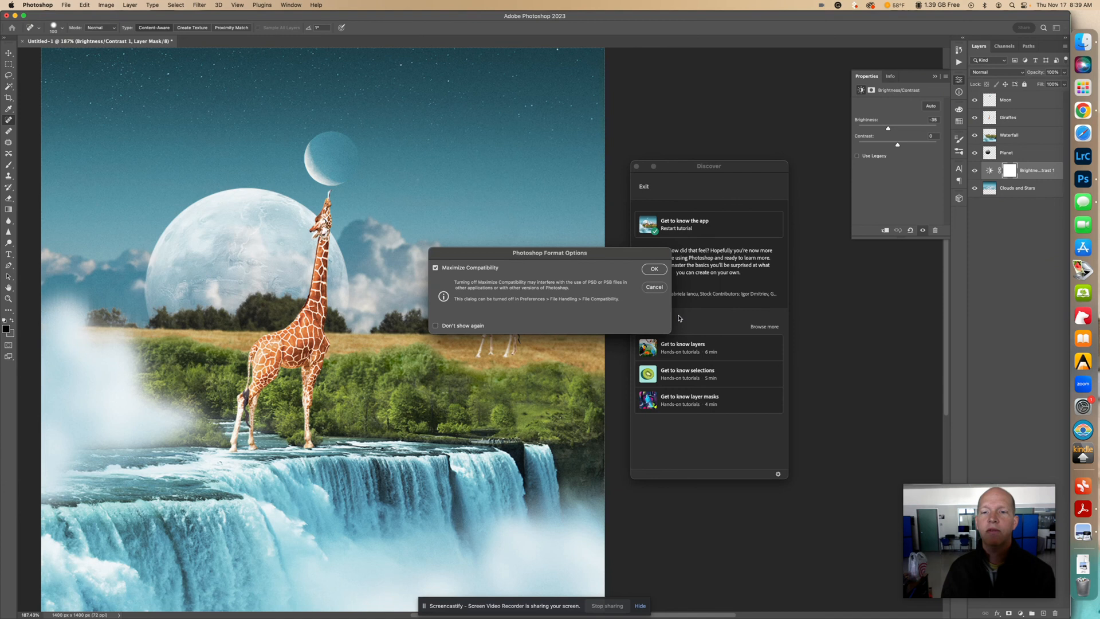
left_click(654, 269)
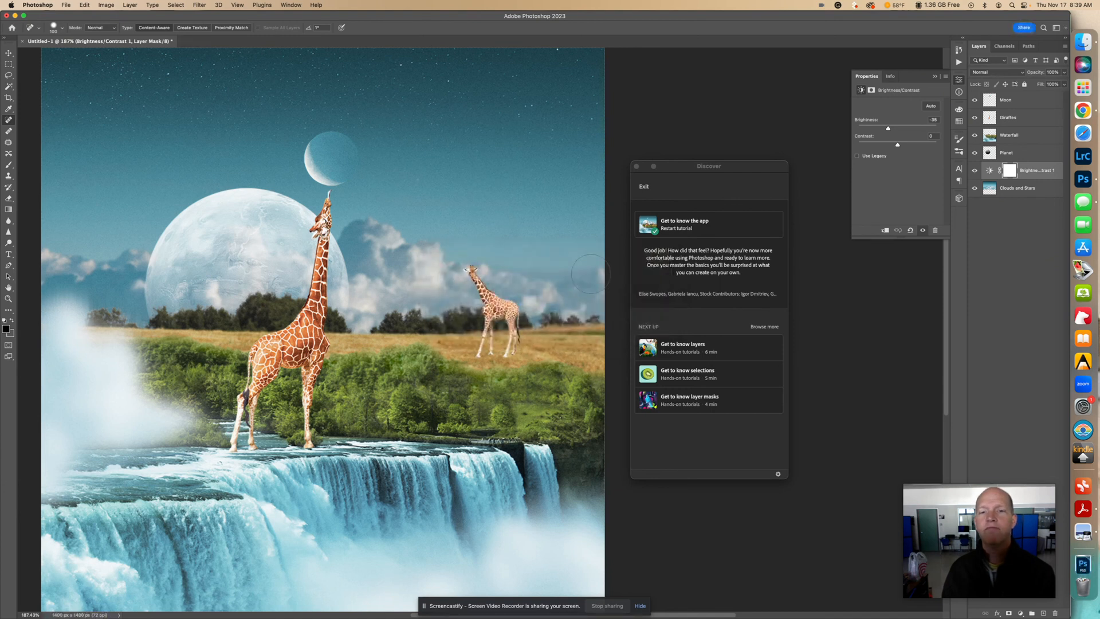
mouse_move(1051, 98)
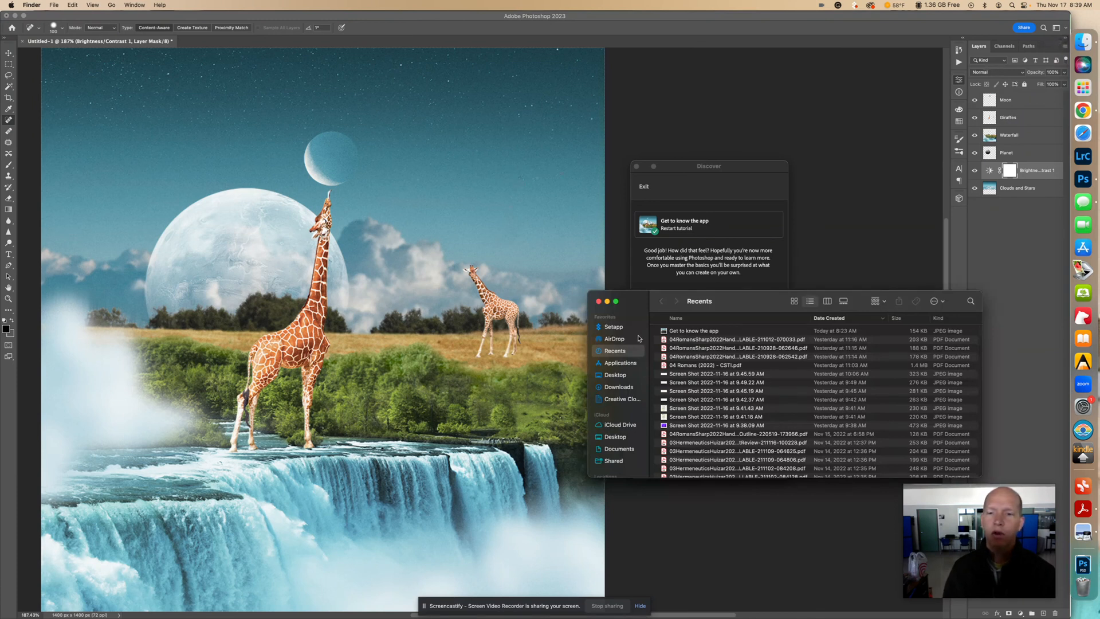
mouse_move(626, 386)
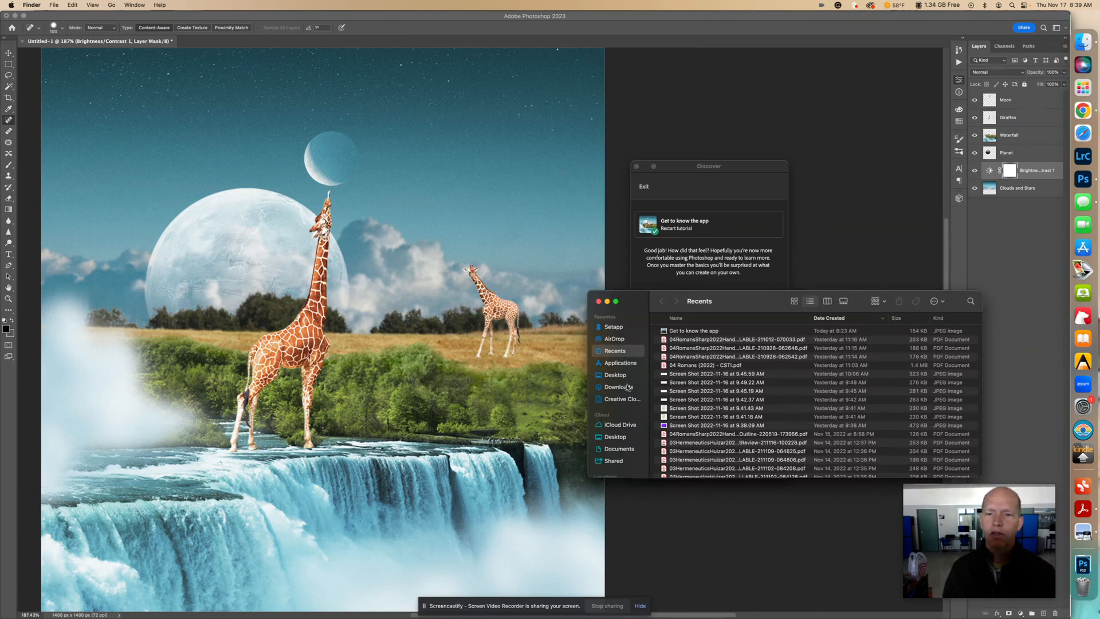
Step: Open the saved JPEG from Finder's Downloads in Photoshop 2023 via Open With
left_click(618, 387)
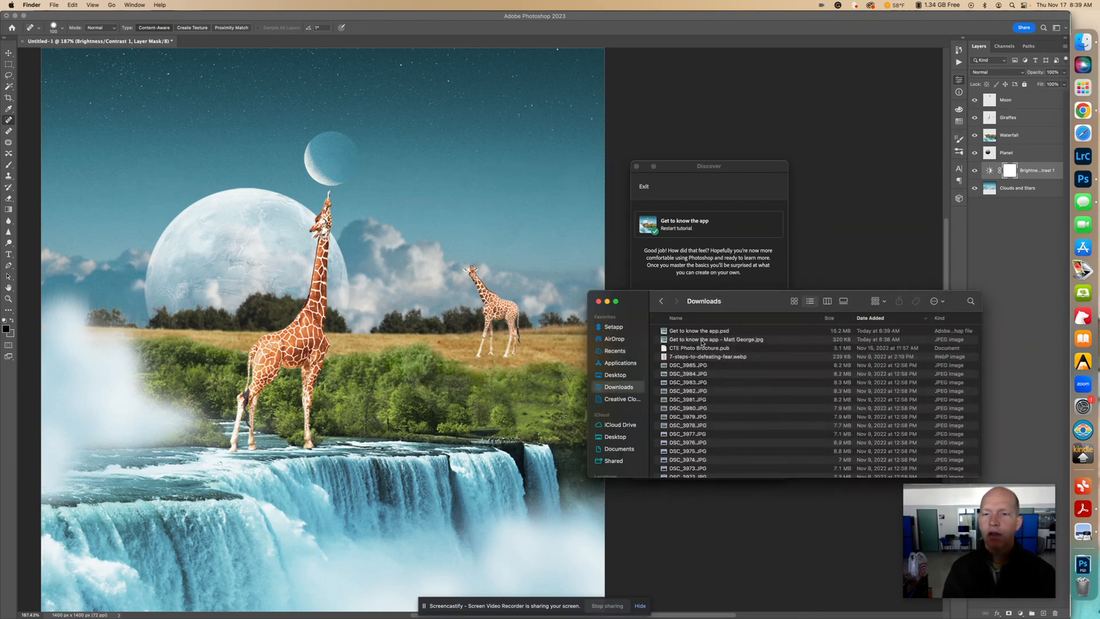
double_click(715, 339)
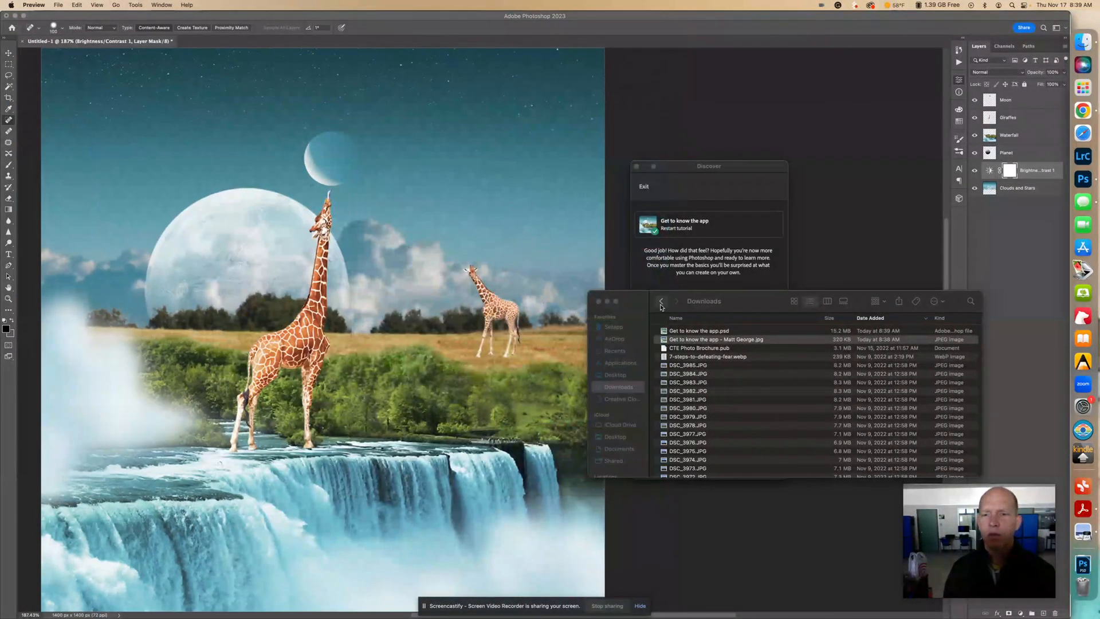
right_click(715, 339)
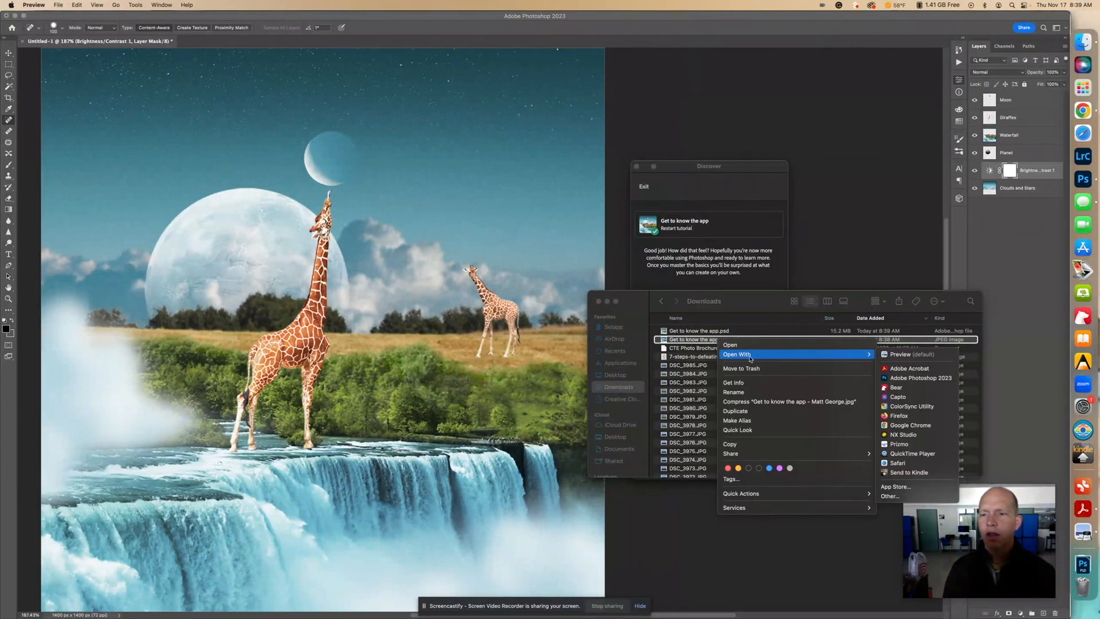
left_click(920, 377)
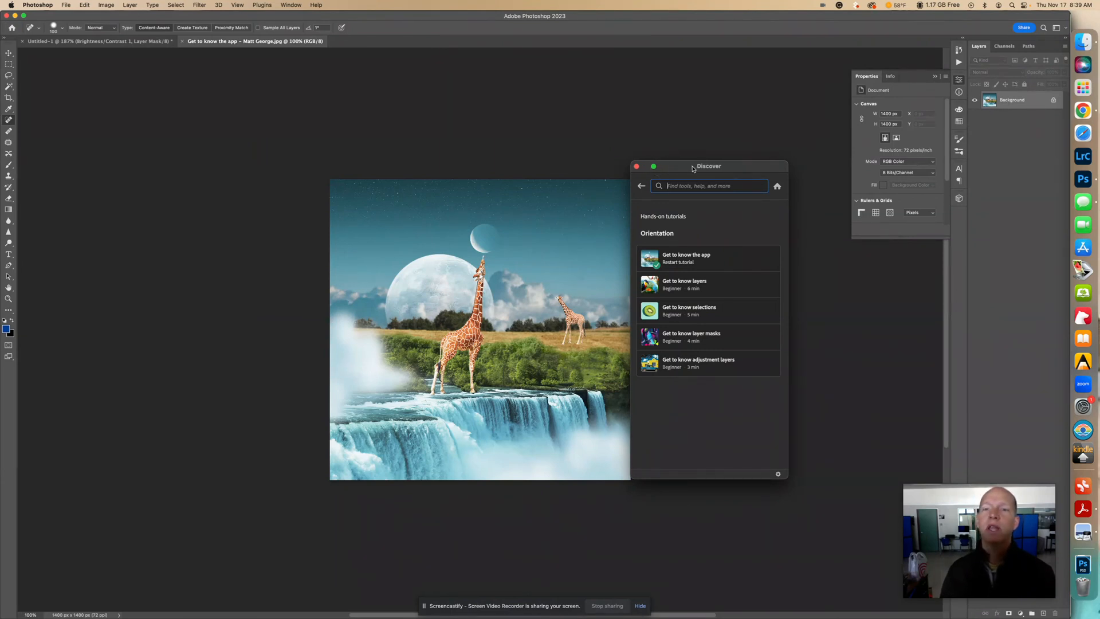
left_click_drag(709, 166, 760, 160)
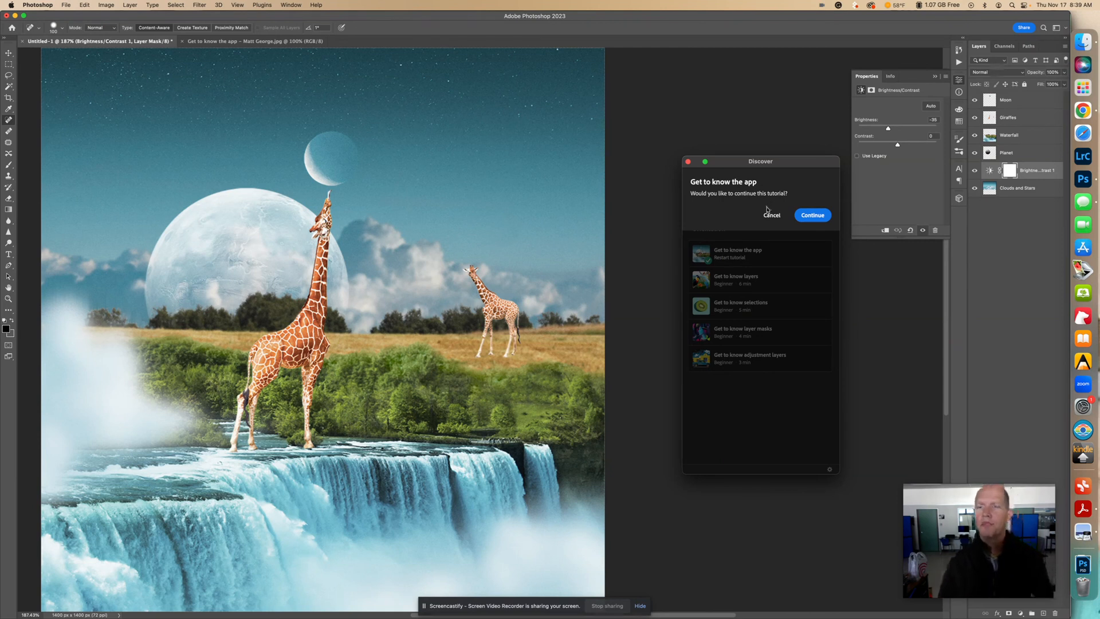
Step: Cancel the prompt to continue the tutorial
left_click(813, 215)
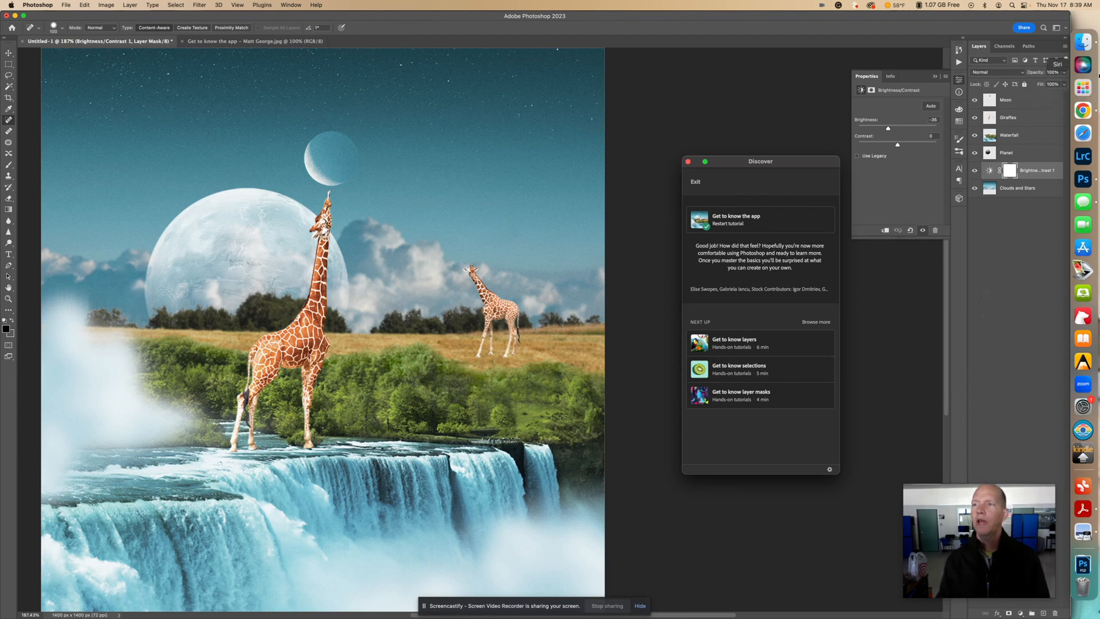
mouse_move(1081, 111)
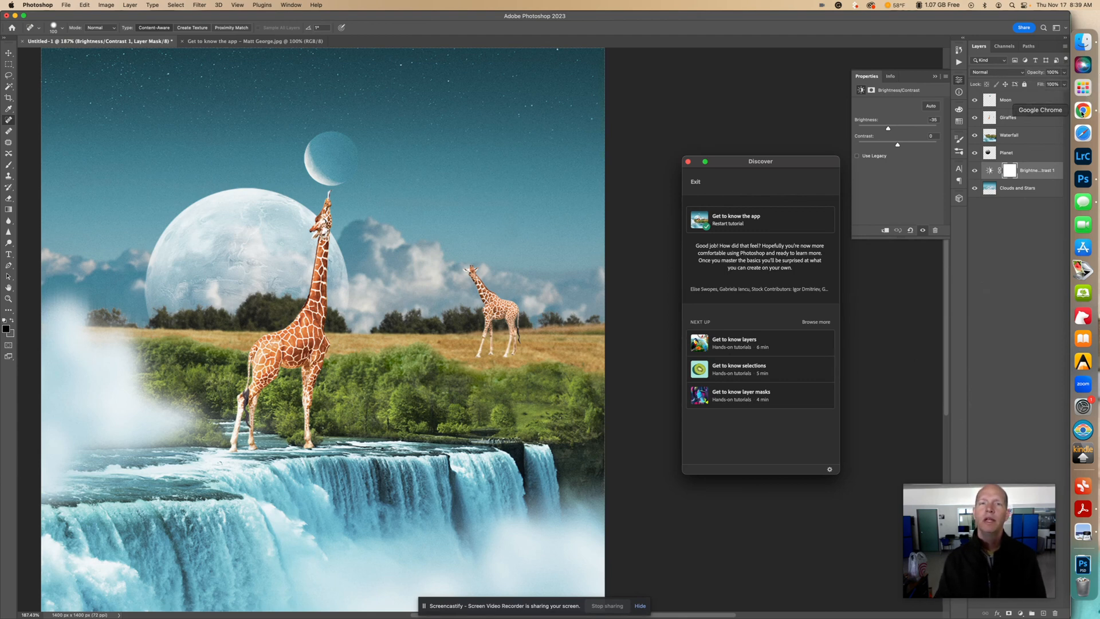